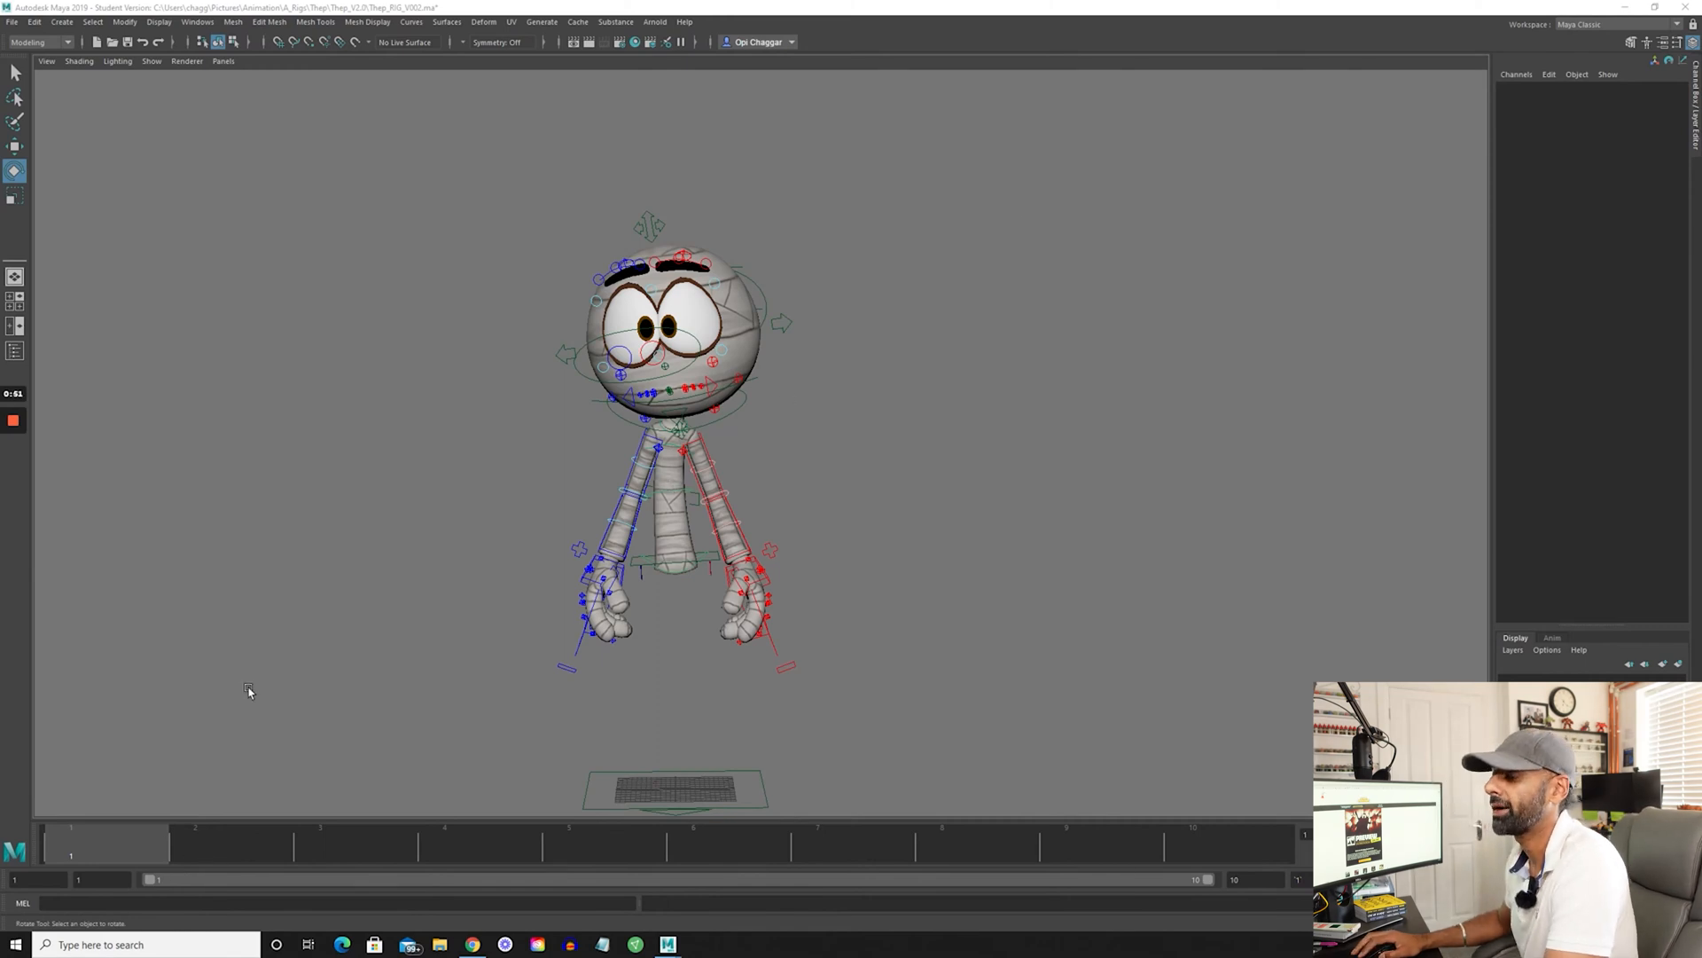
{"action": "mouse_move", "coordinate": [491, 242]}
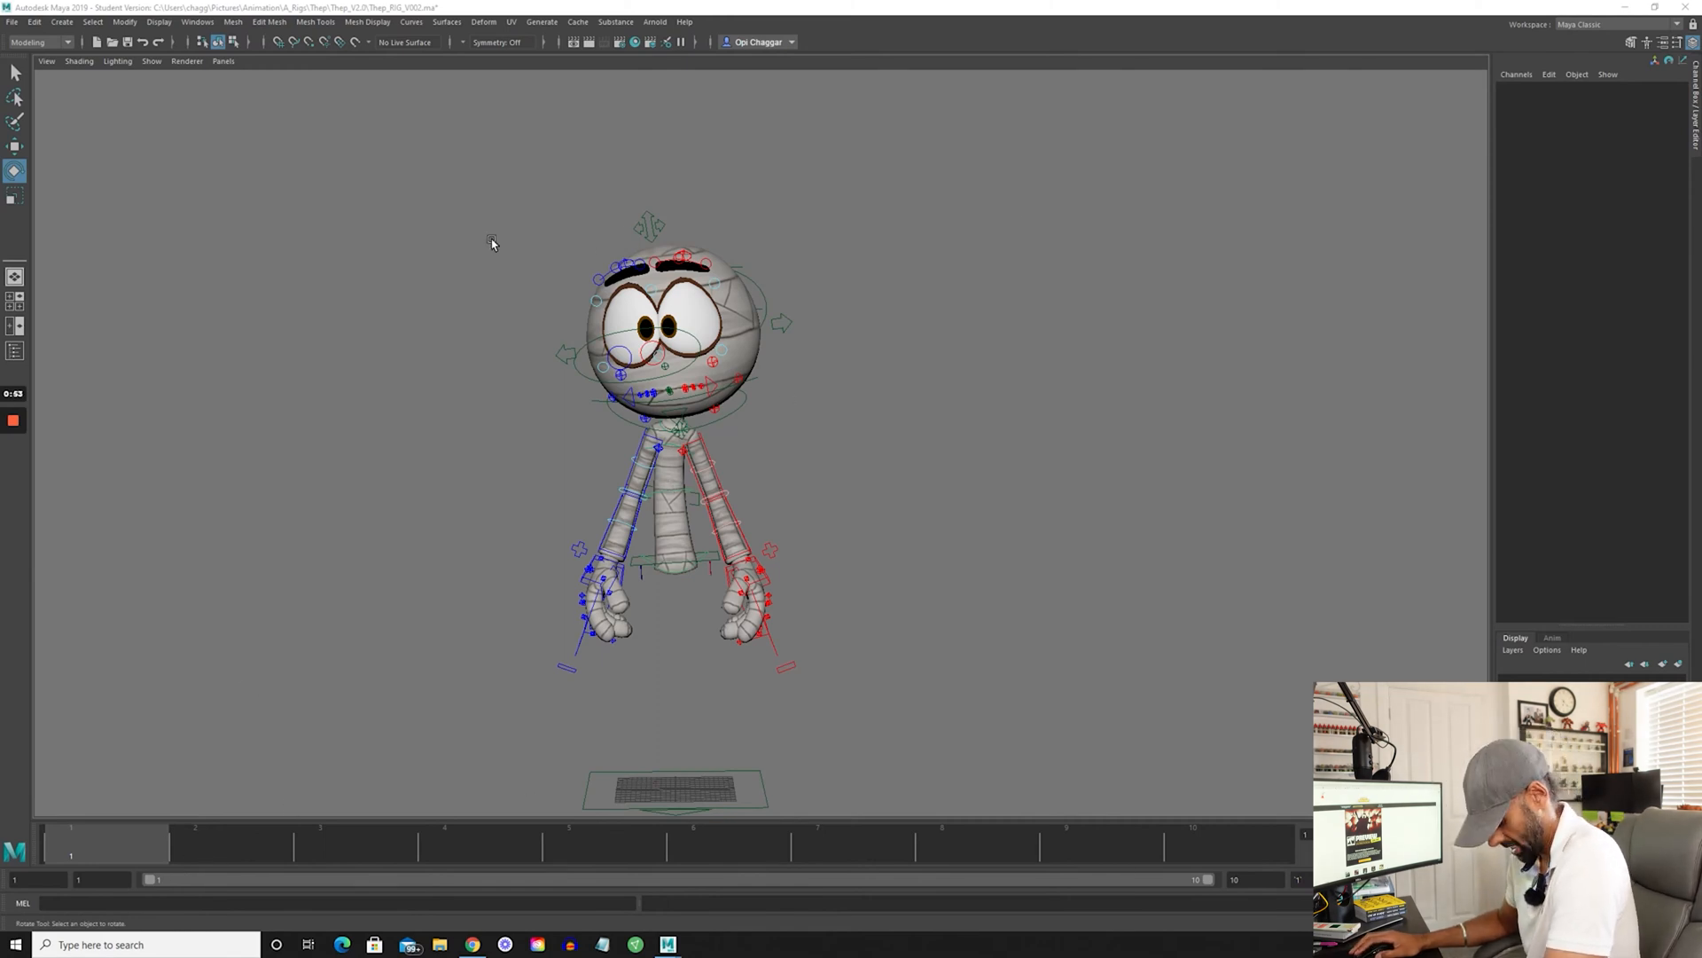
{"action": "mouse_move", "coordinate": [487, 121]}
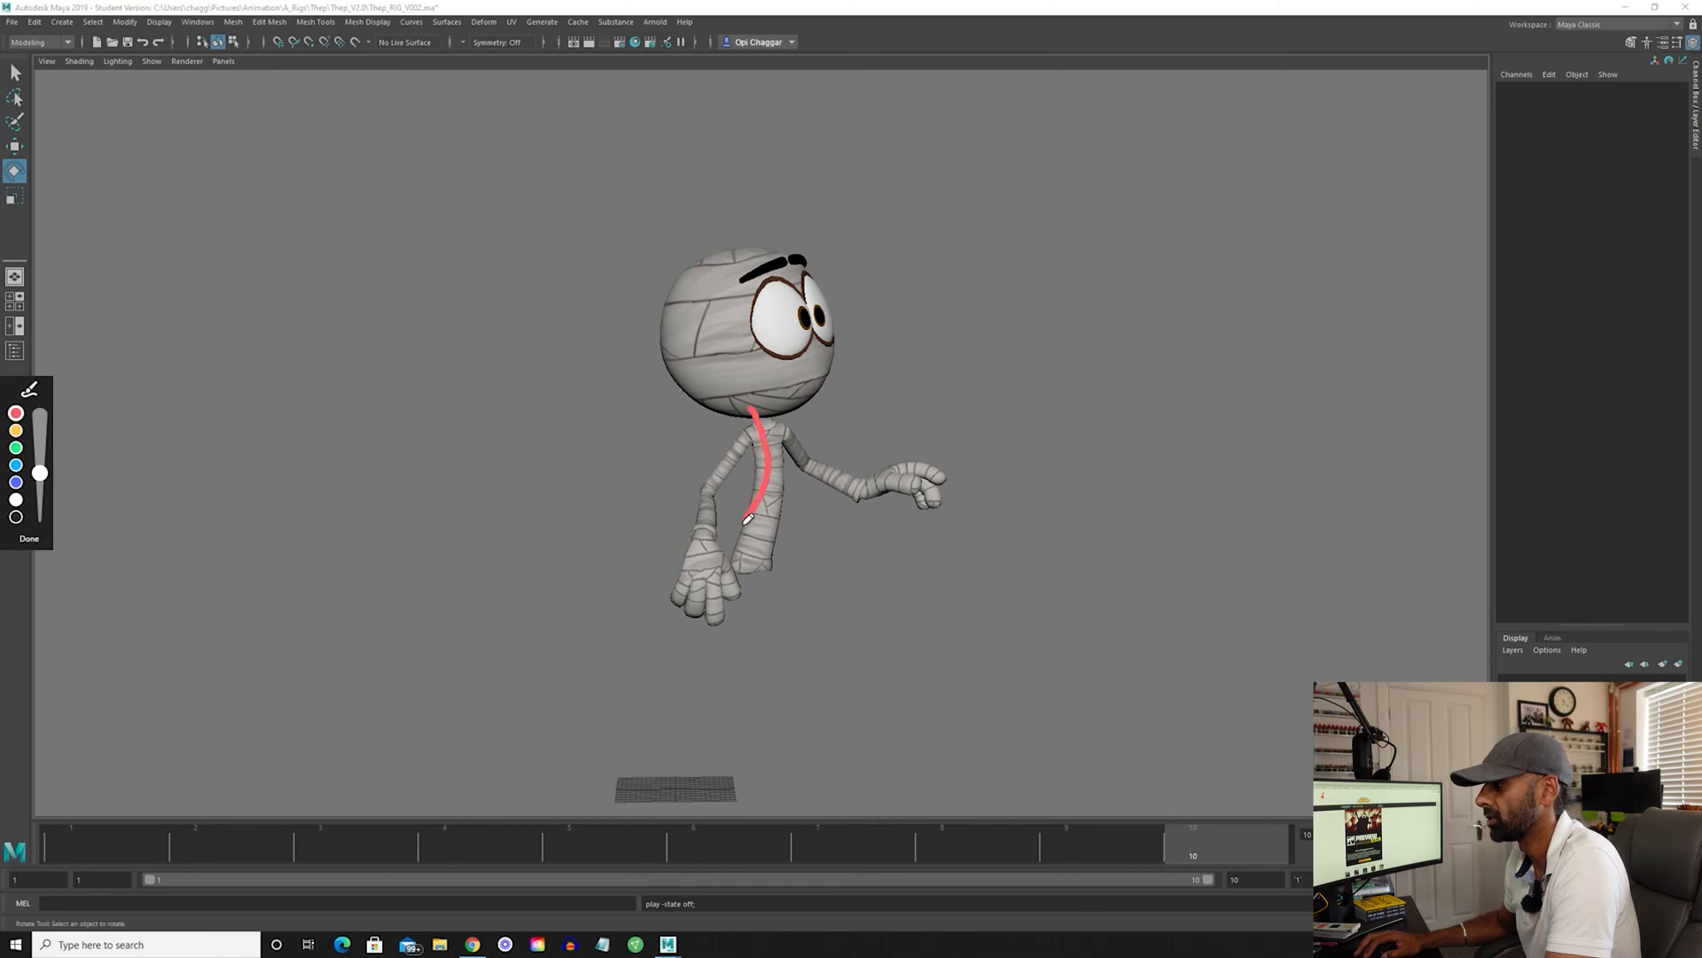
Turn off NURBS curves in the viewport so the rig controls are hidden
{"action": "left_click", "coordinate": [28, 537]}
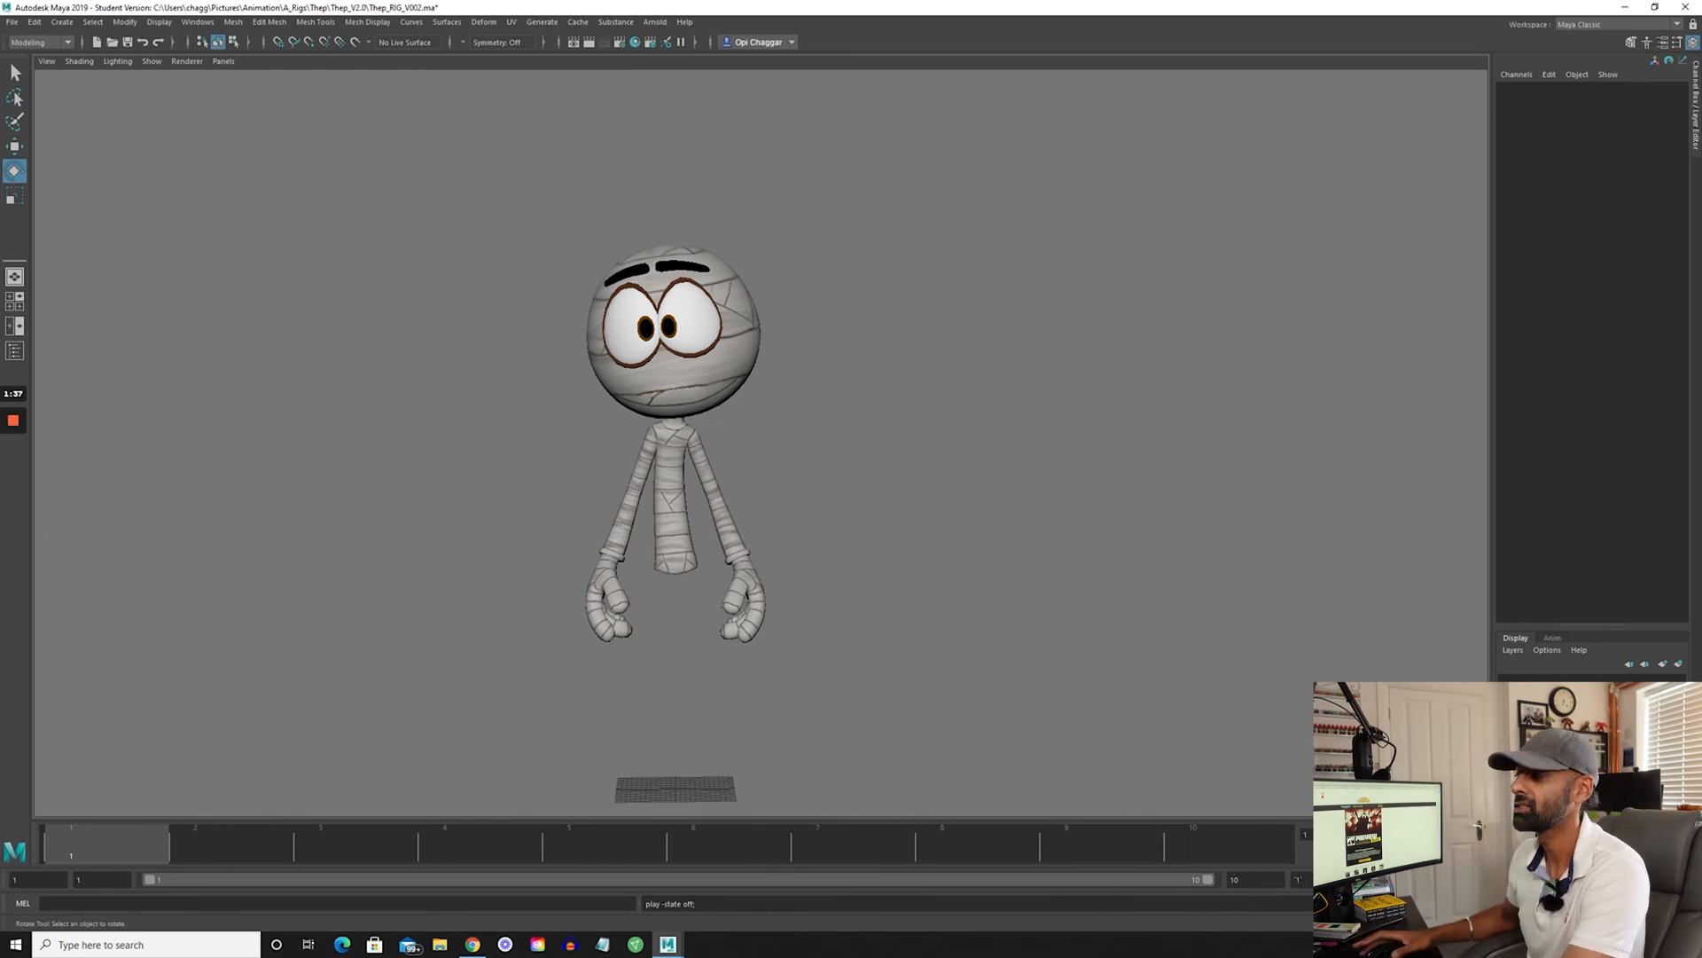
Re-enable NURBS curves in the viewport Show menu to display the controls
{"action": "left_click", "coordinate": [151, 61]}
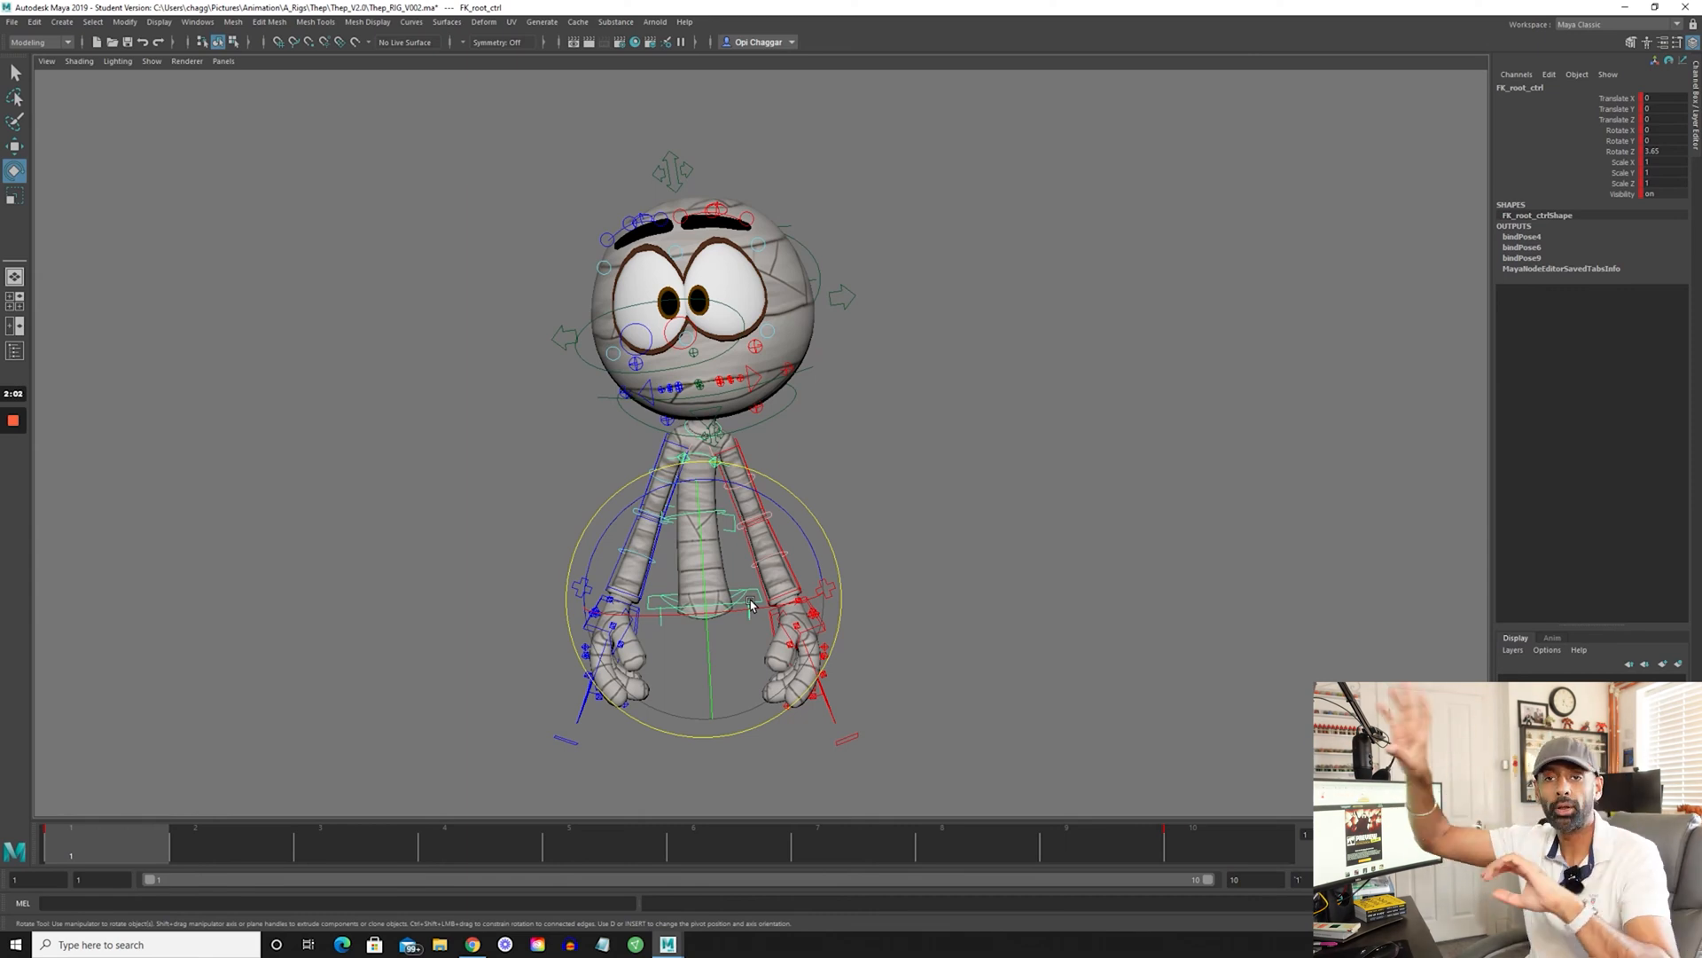
{"action": "mouse_move", "coordinate": [908, 333]}
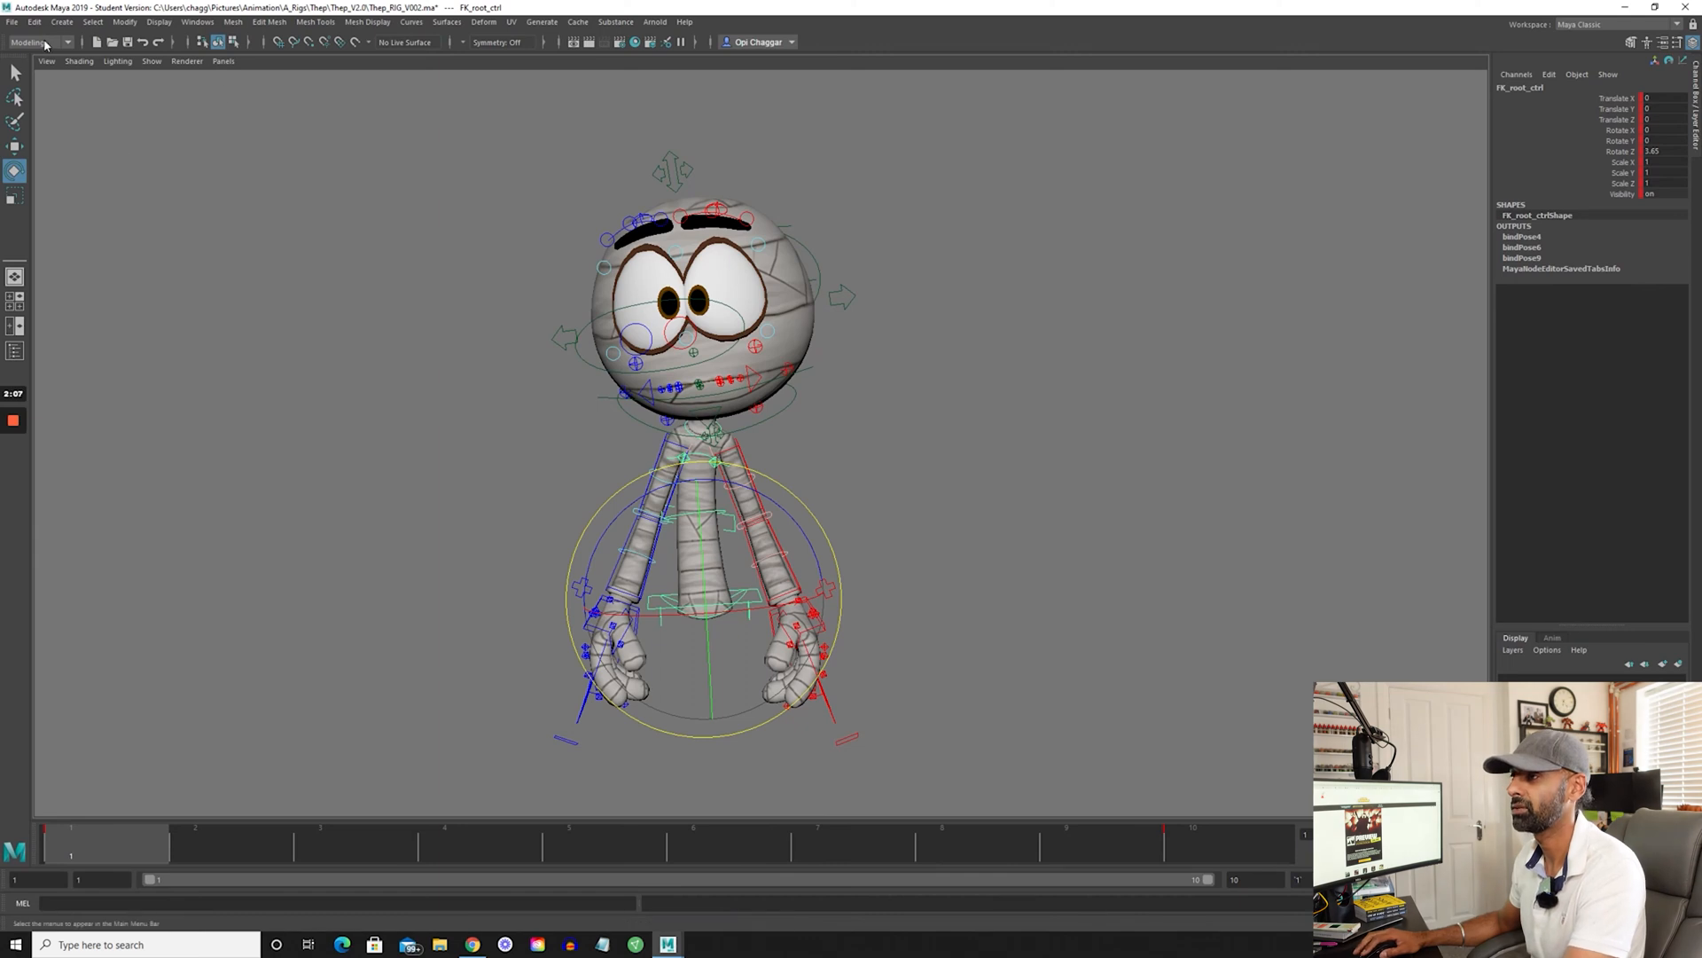
Create an editable motion trail for the root control from the Animation menu set, then jump to frame 5
{"action": "left_click", "coordinate": [43, 41]}
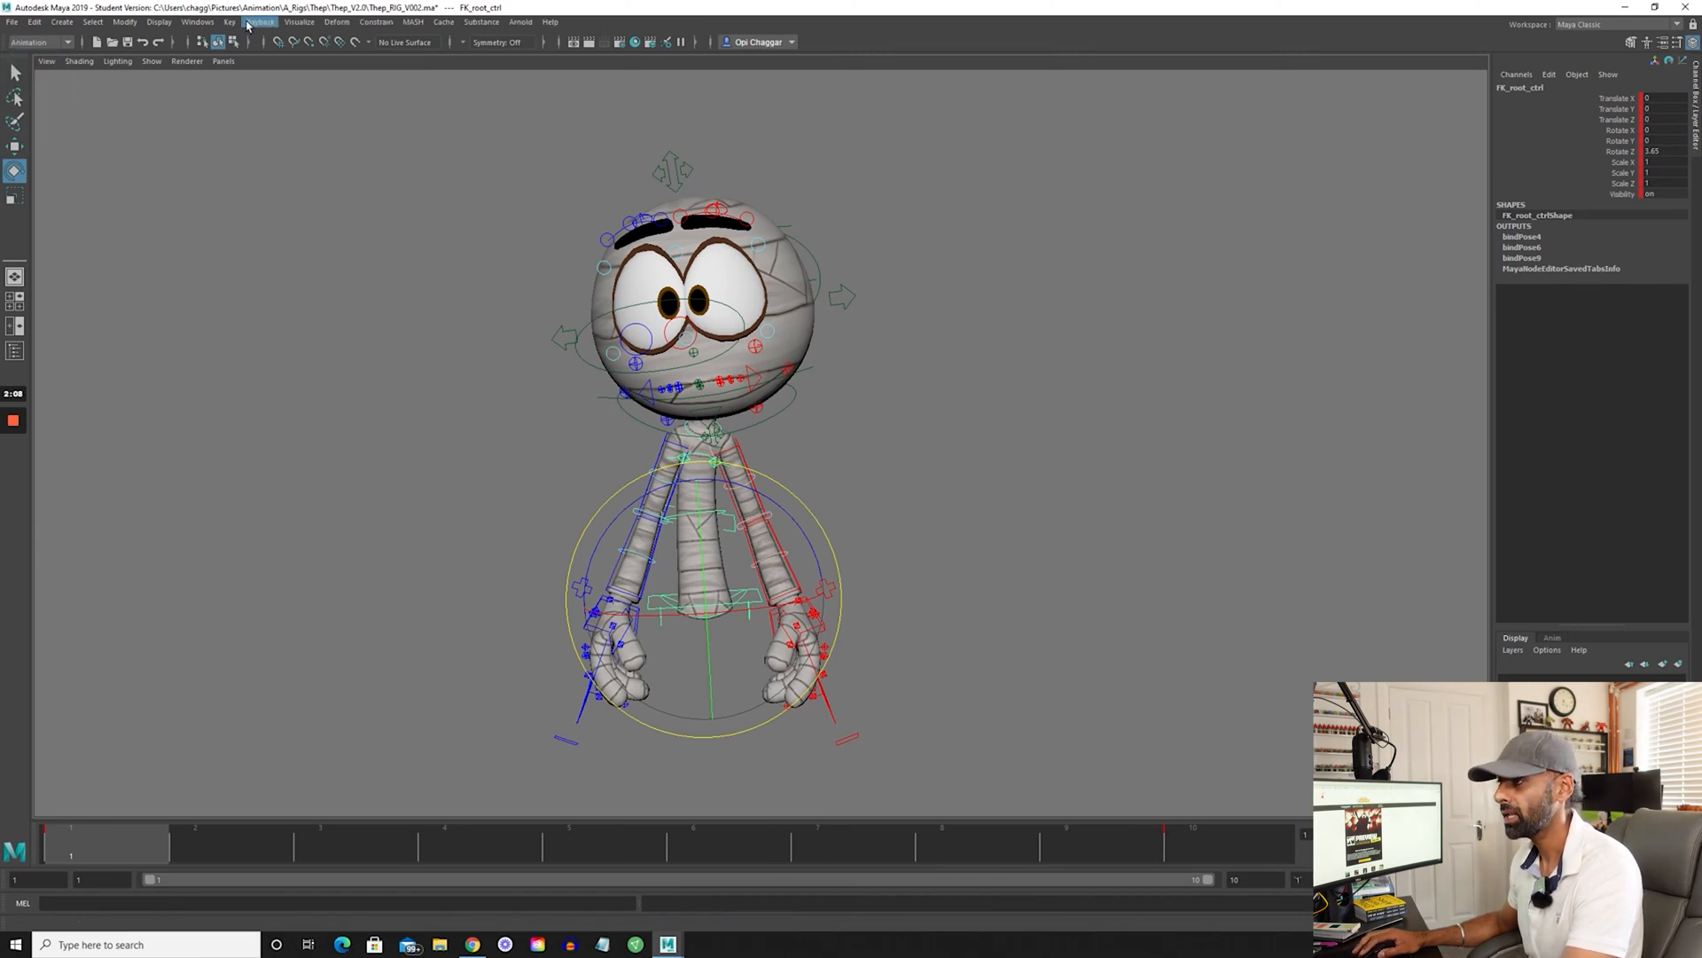
{"action": "left_click", "coordinate": [298, 21]}
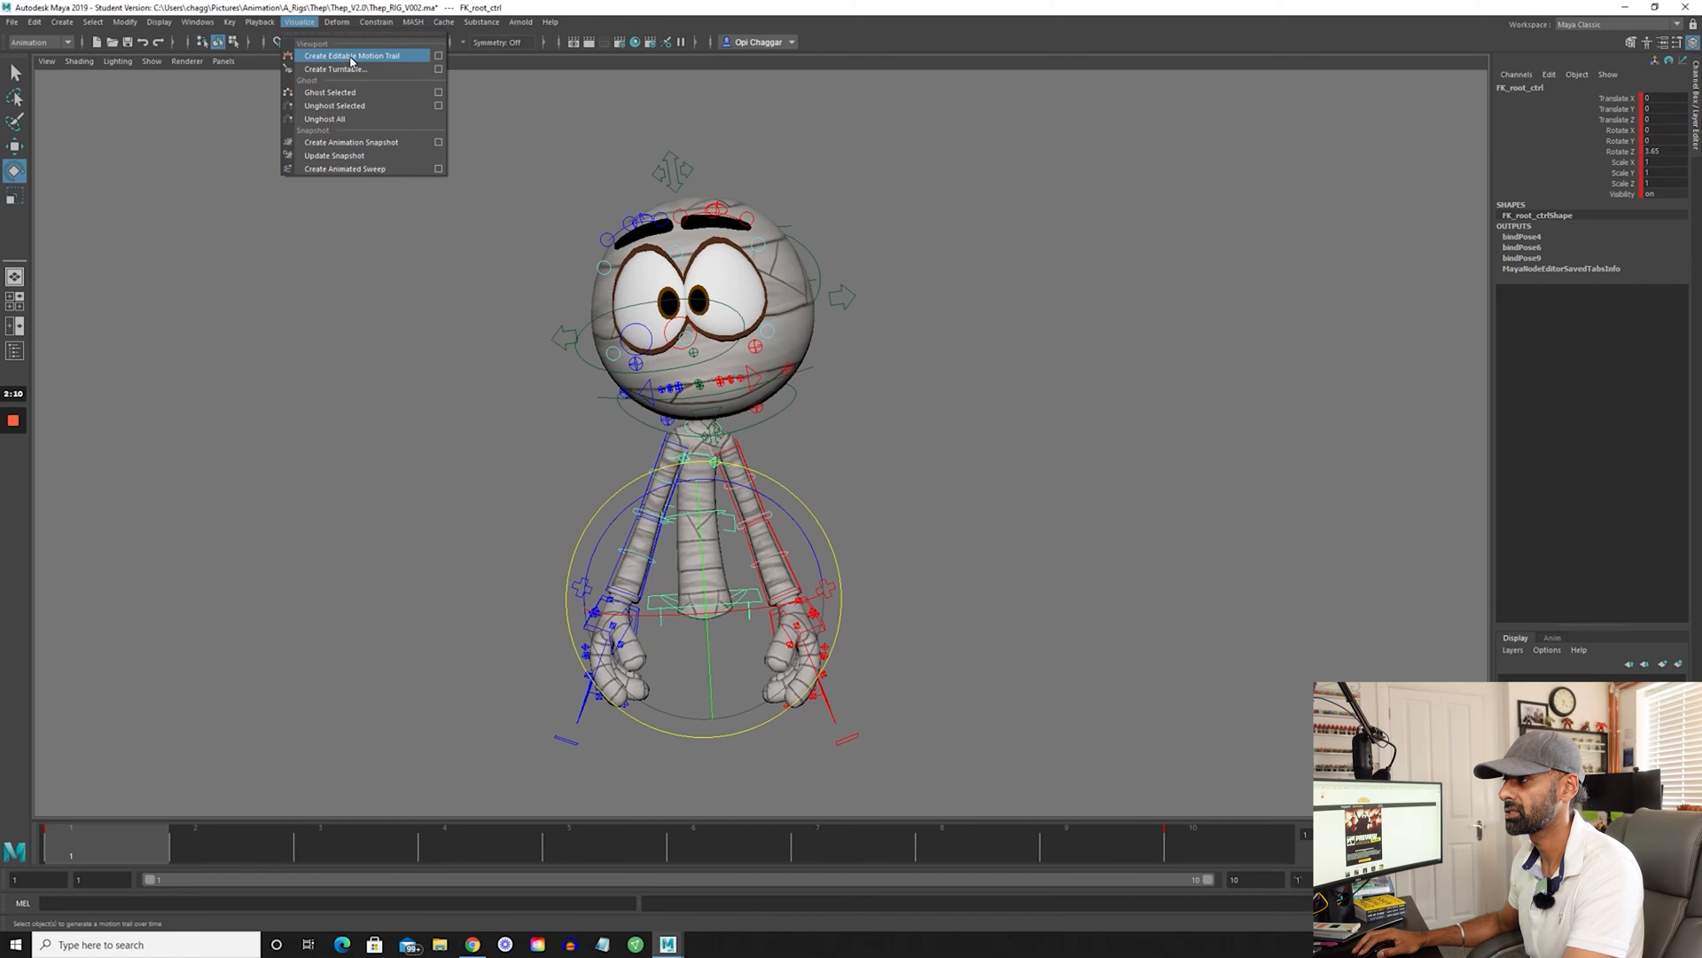
{"action": "left_click", "coordinate": [351, 55]}
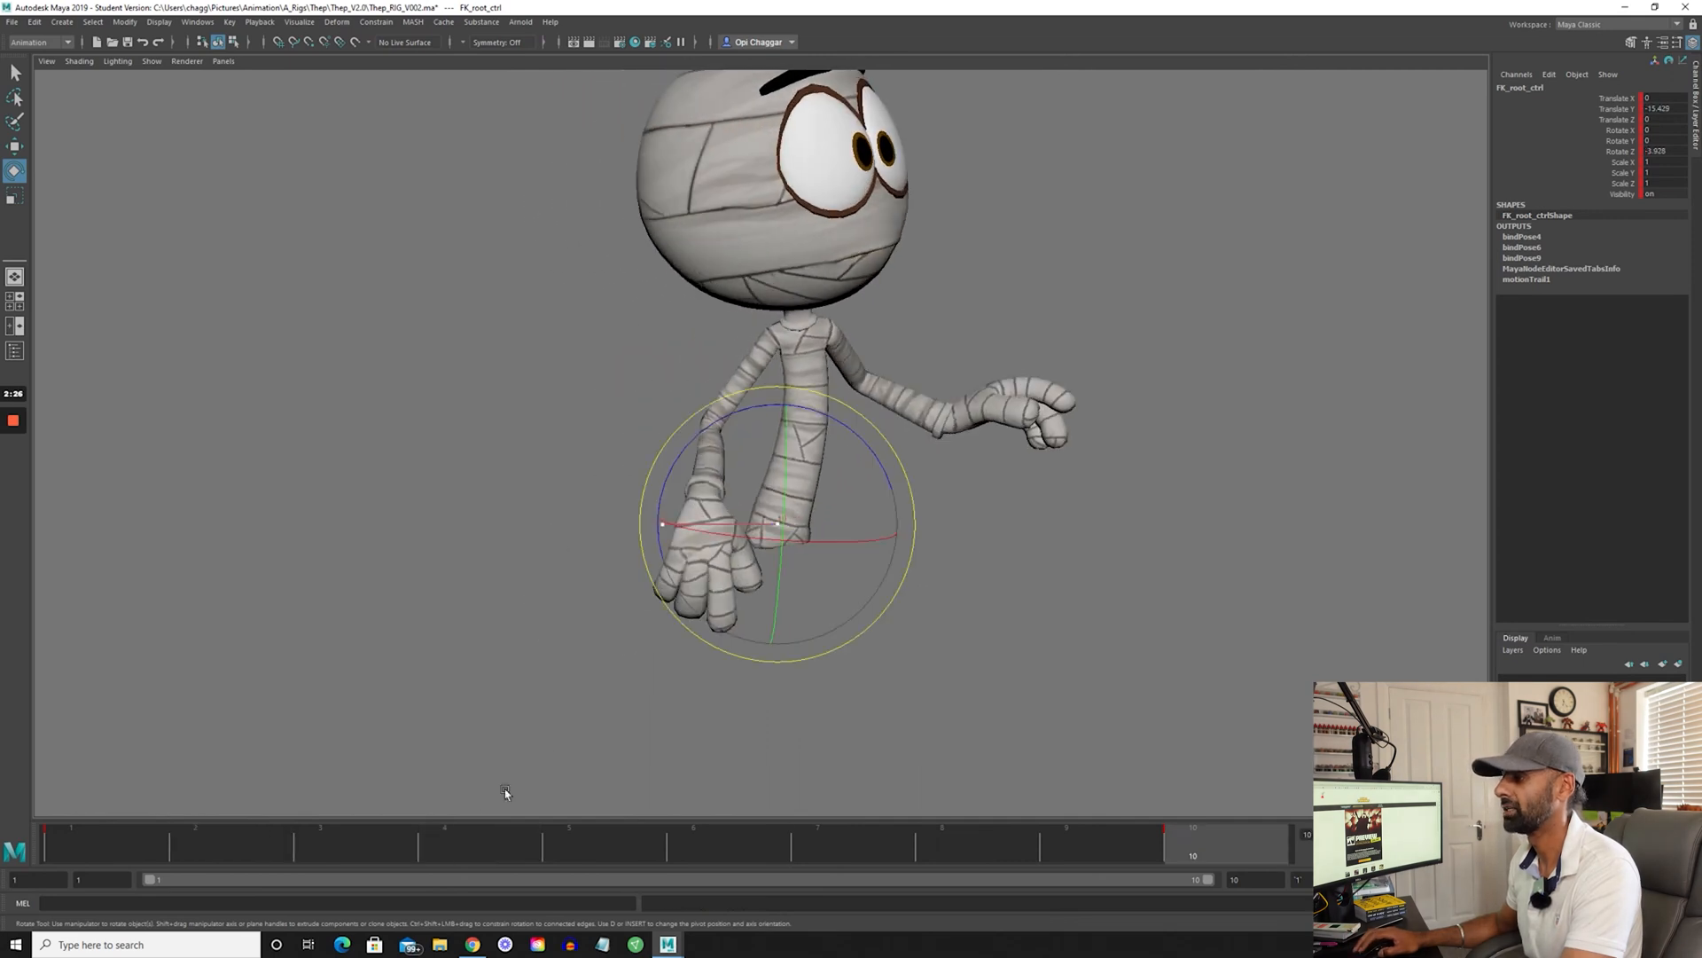
{"action": "left_click", "coordinate": [445, 843]}
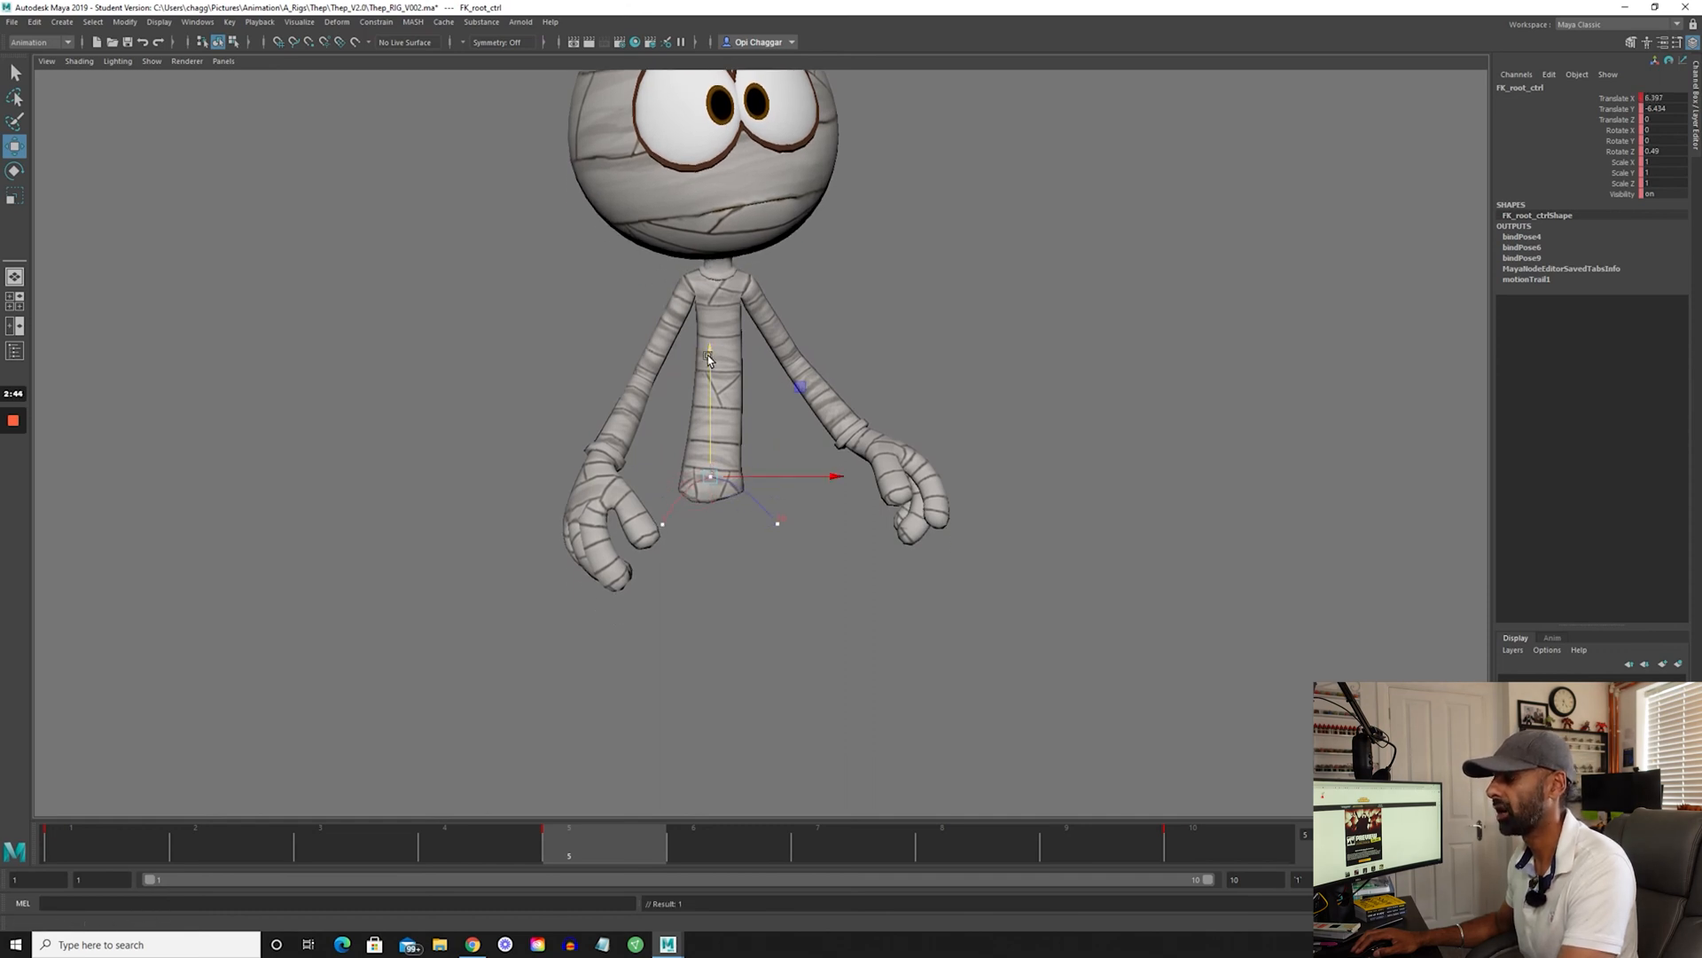
{"action": "left_click_drag", "start_coordinate": [707, 358], "coordinate": [708, 380]}
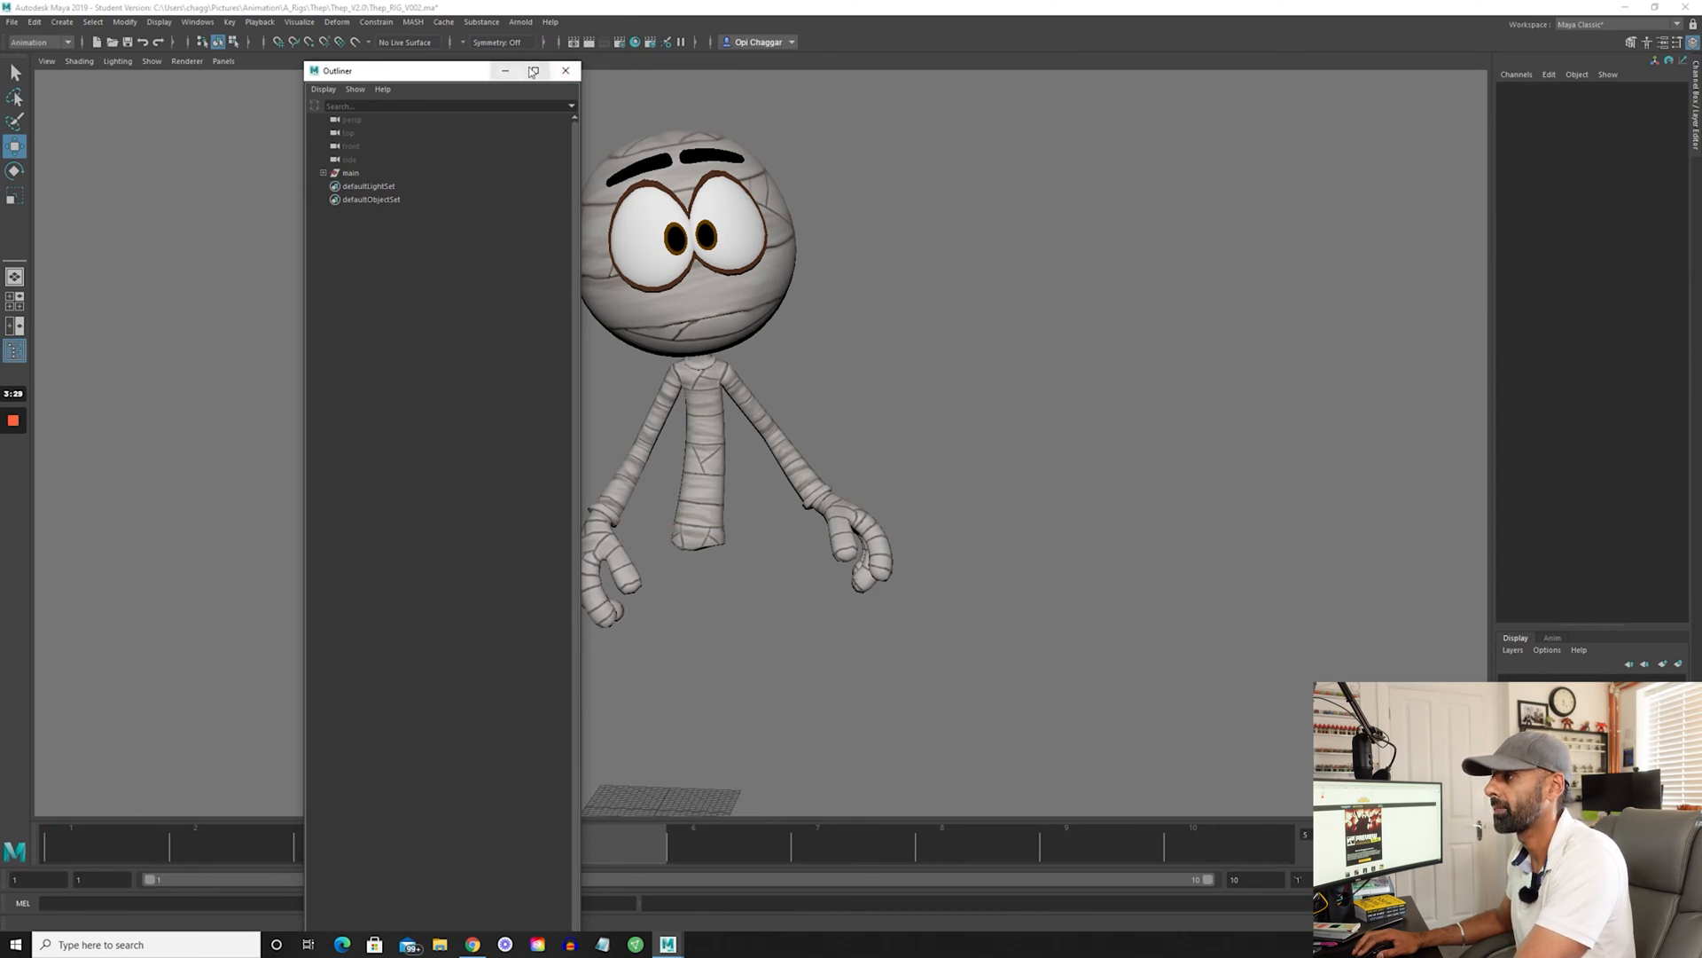
{"action": "left_click", "coordinate": [565, 70]}
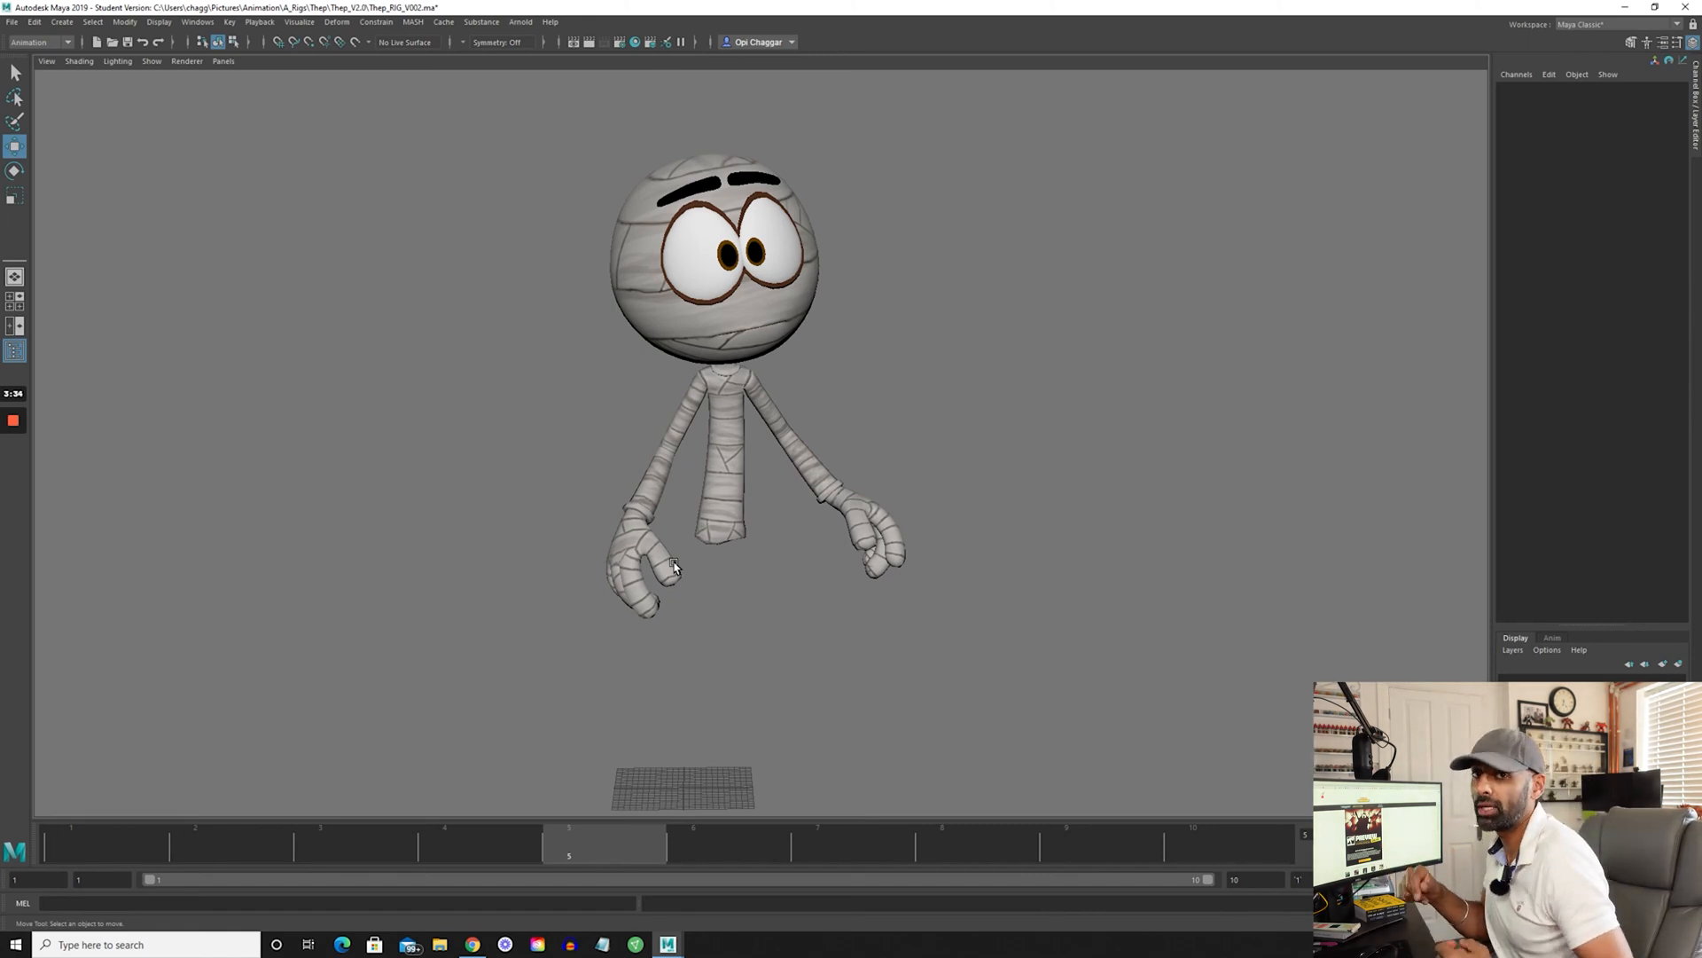
{"action": "mouse_move", "coordinate": [738, 473]}
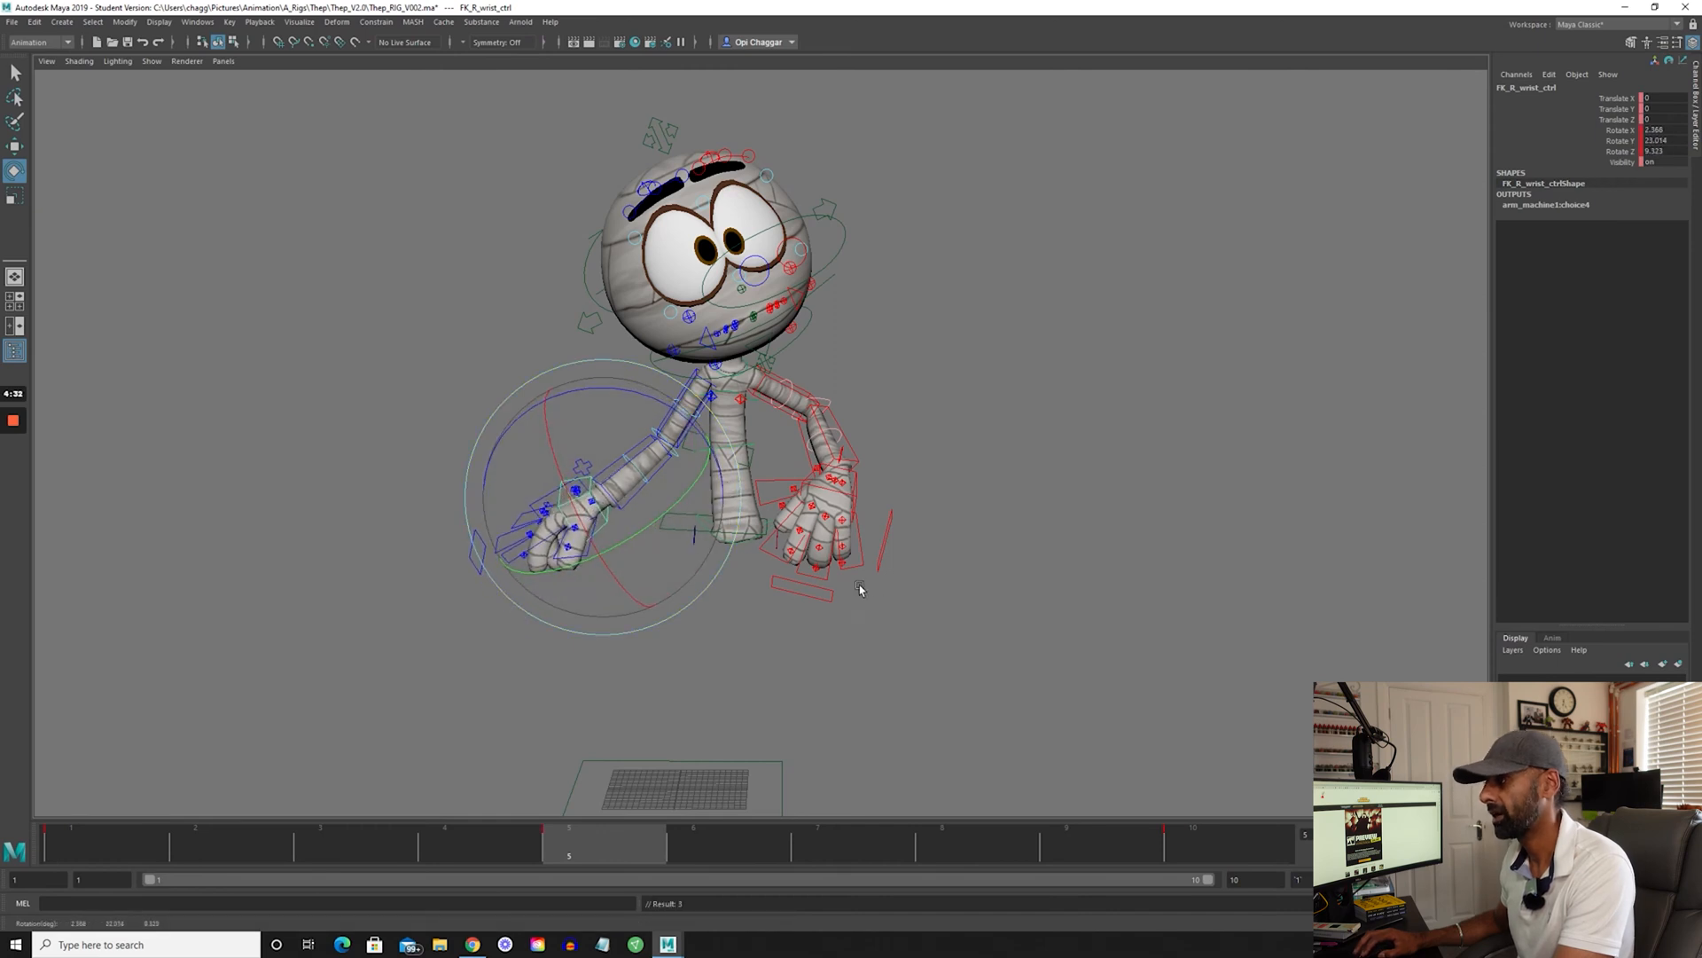
Select FK_root_ctrl and move to frame 5 on the Time Slider
{"action": "left_click", "coordinate": [195, 841]}
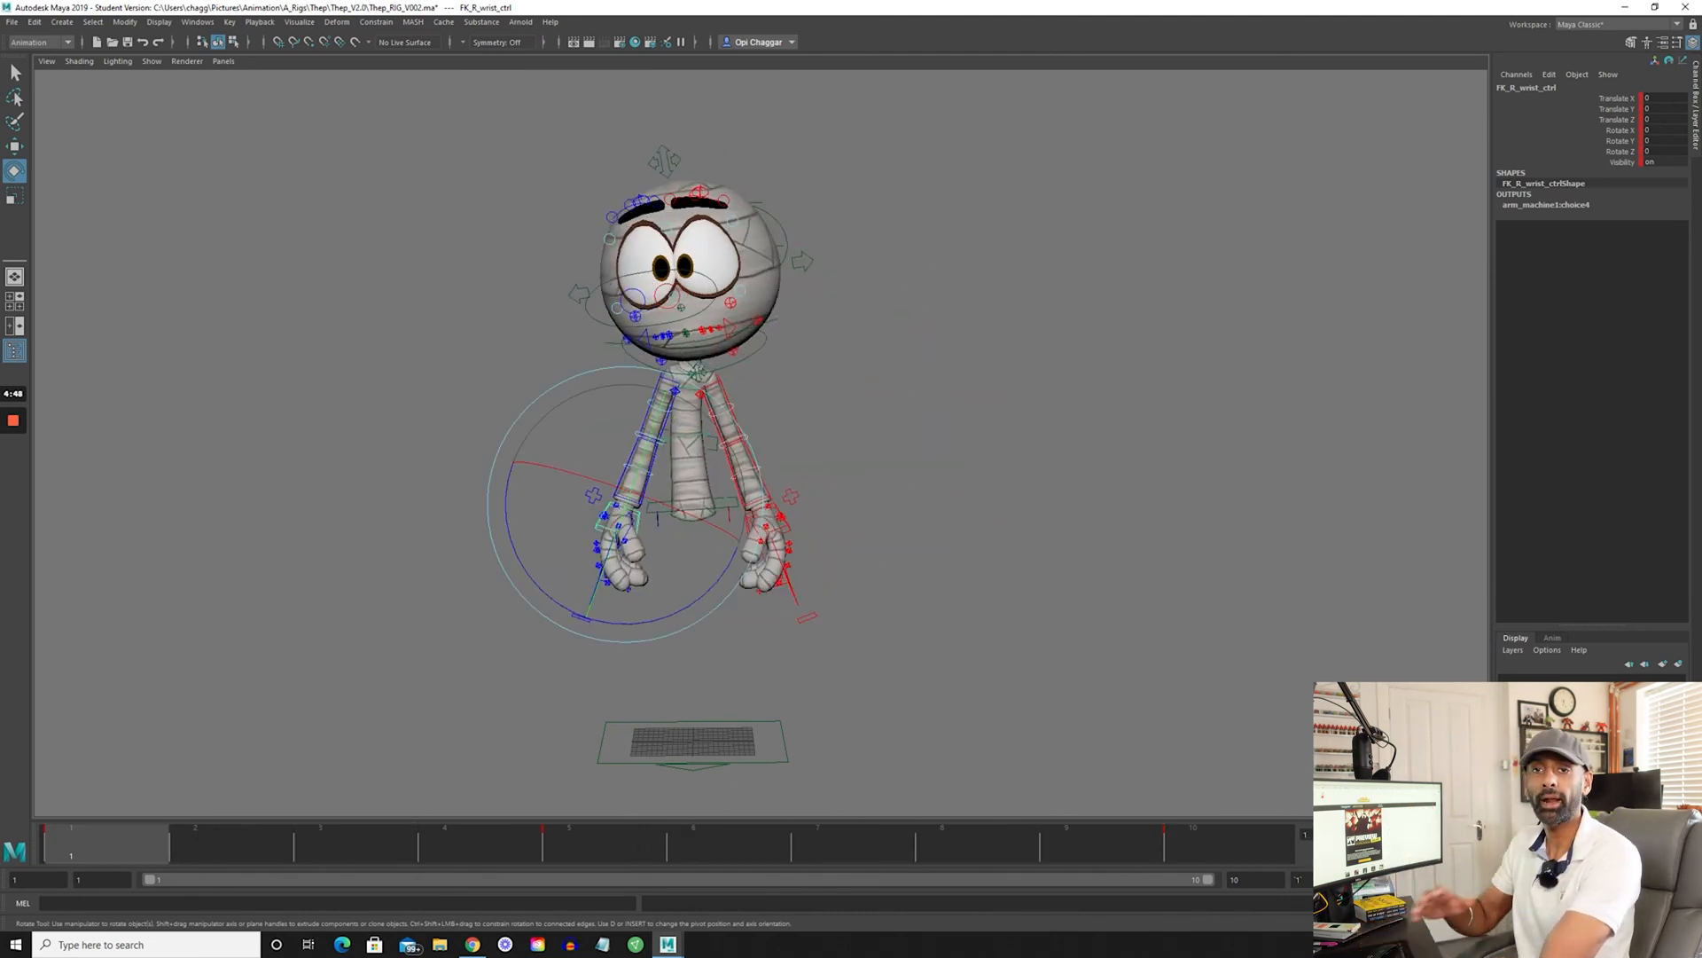
{"action": "left_click", "coordinate": [634, 42]}
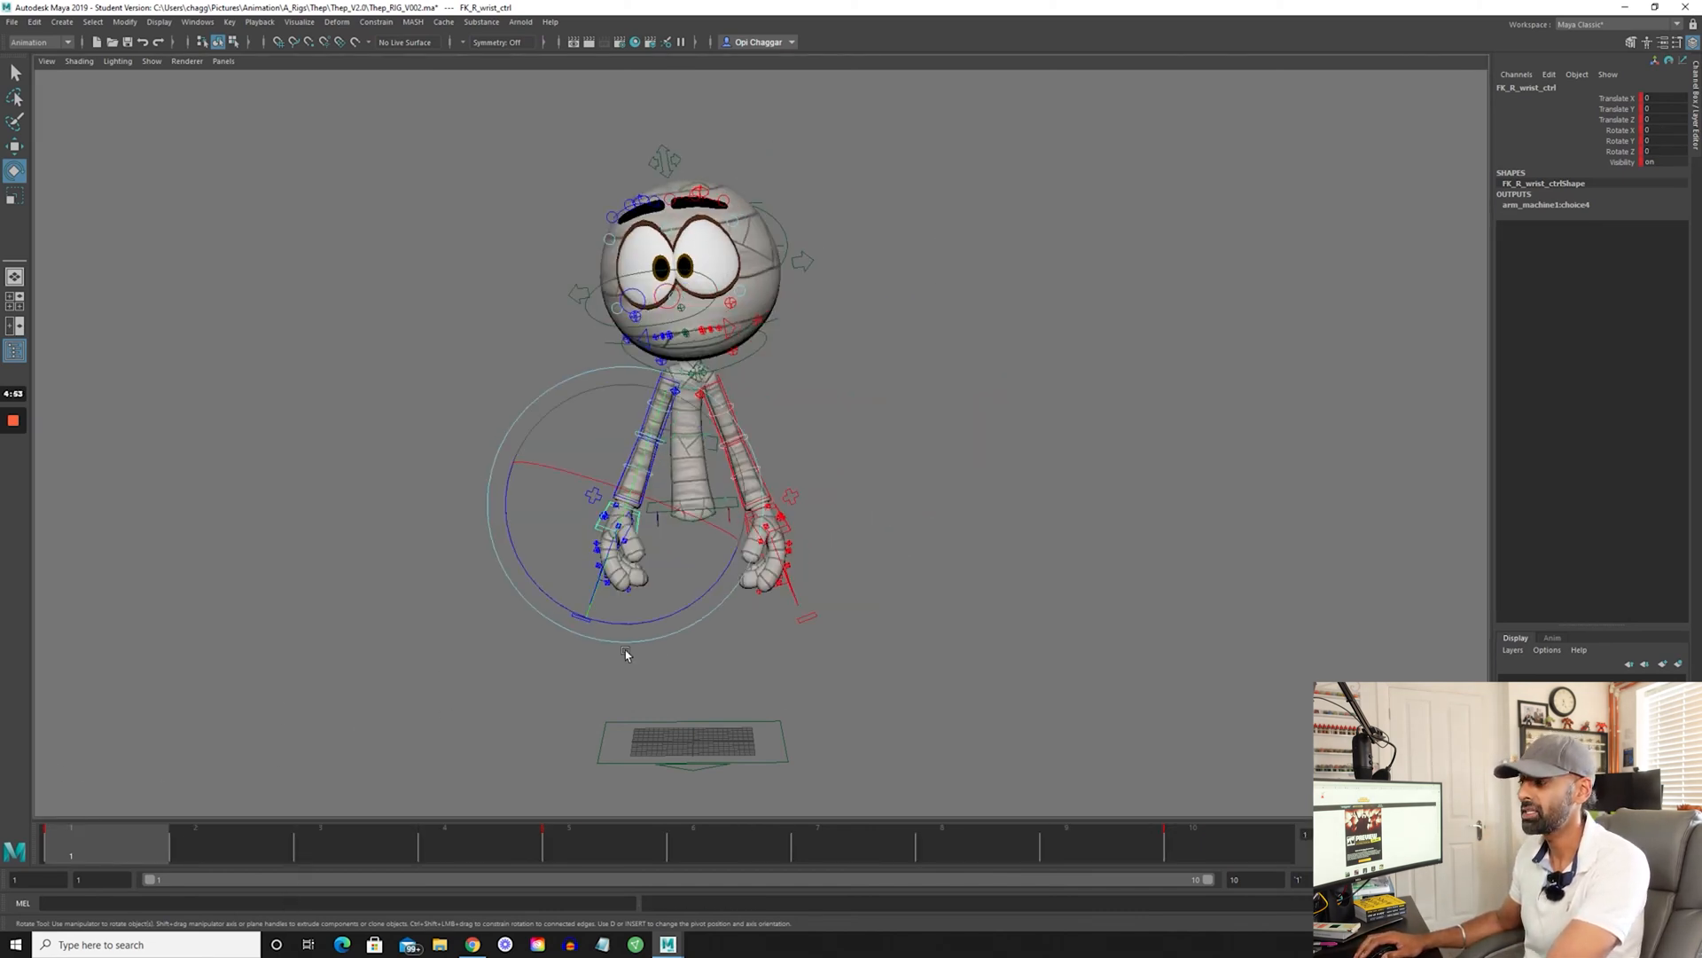
{"action": "left_click", "coordinate": [700, 511]}
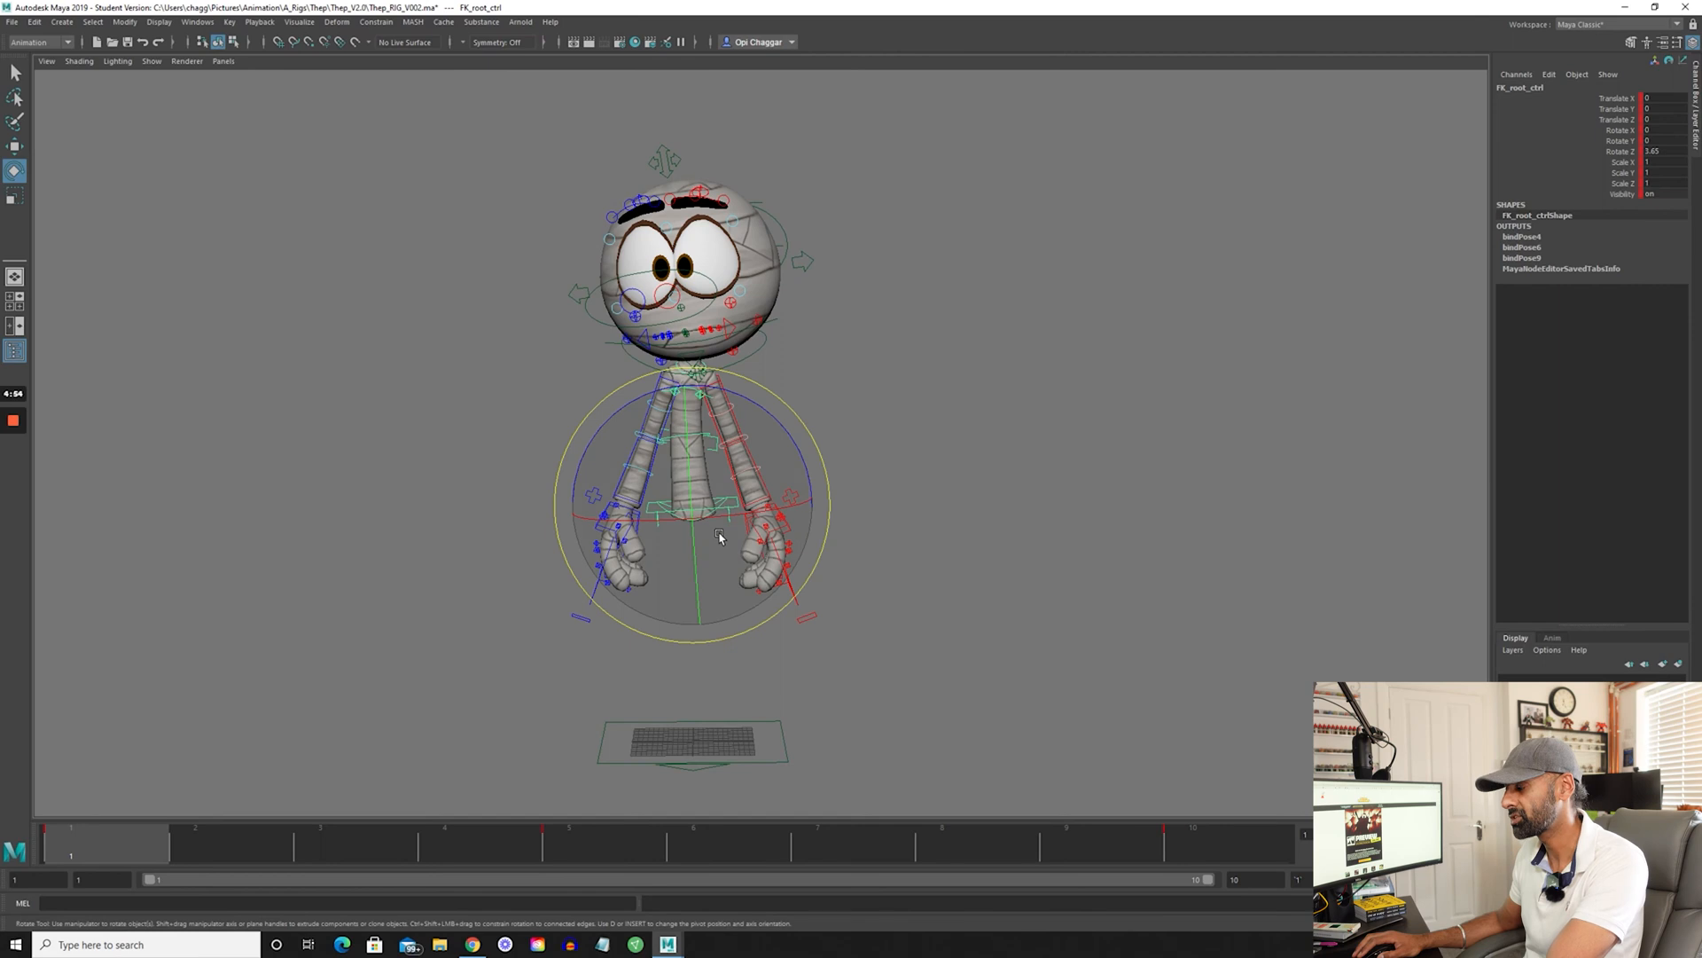
{"action": "left_click", "coordinate": [570, 843]}
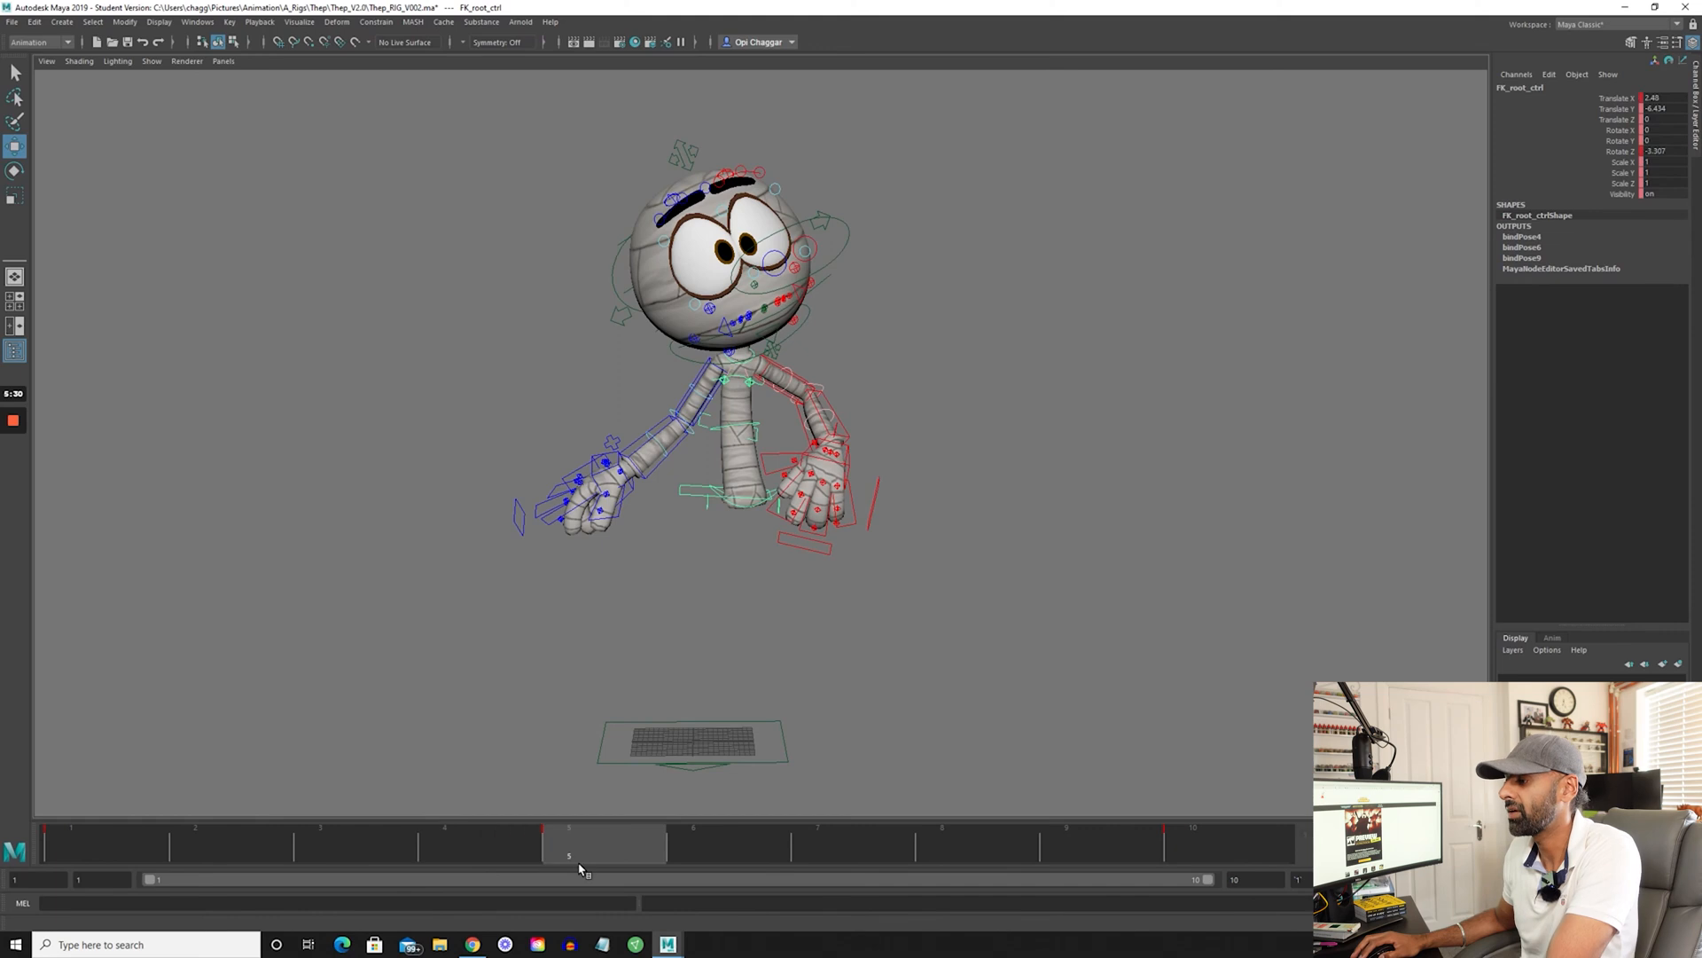
Rotate IK_chest_ctrl to lean the upper body, select the head control, then deselect
{"action": "left_click", "coordinate": [736, 423]}
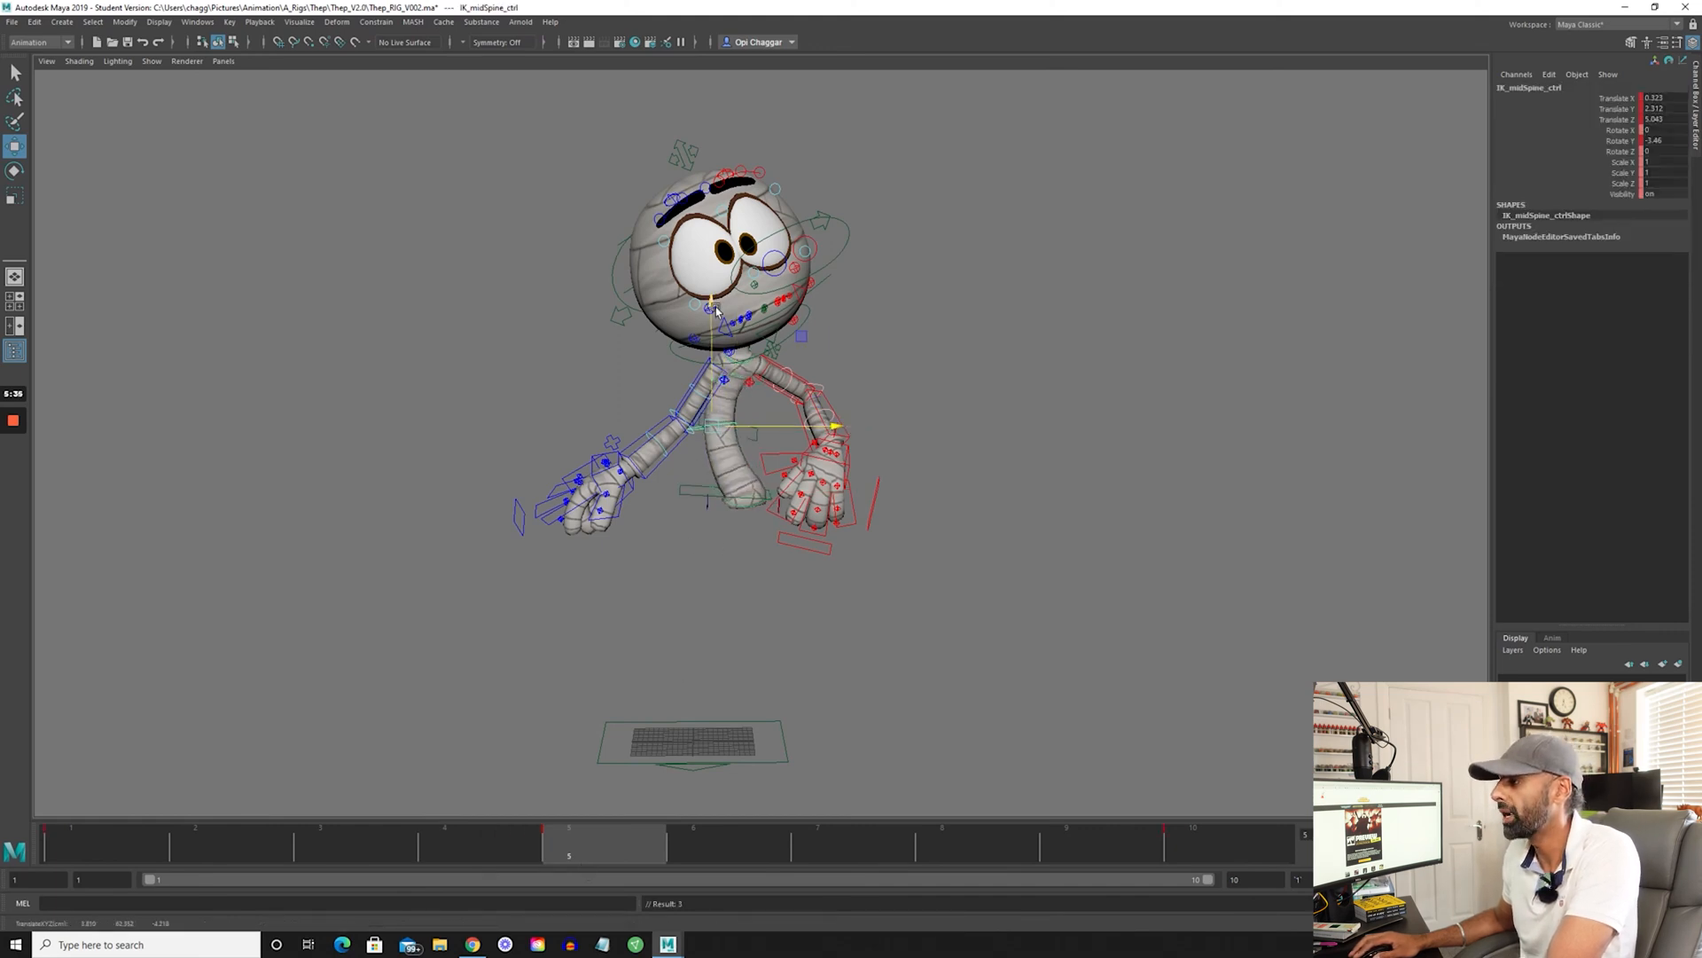
{"action": "left_click", "coordinate": [721, 381]}
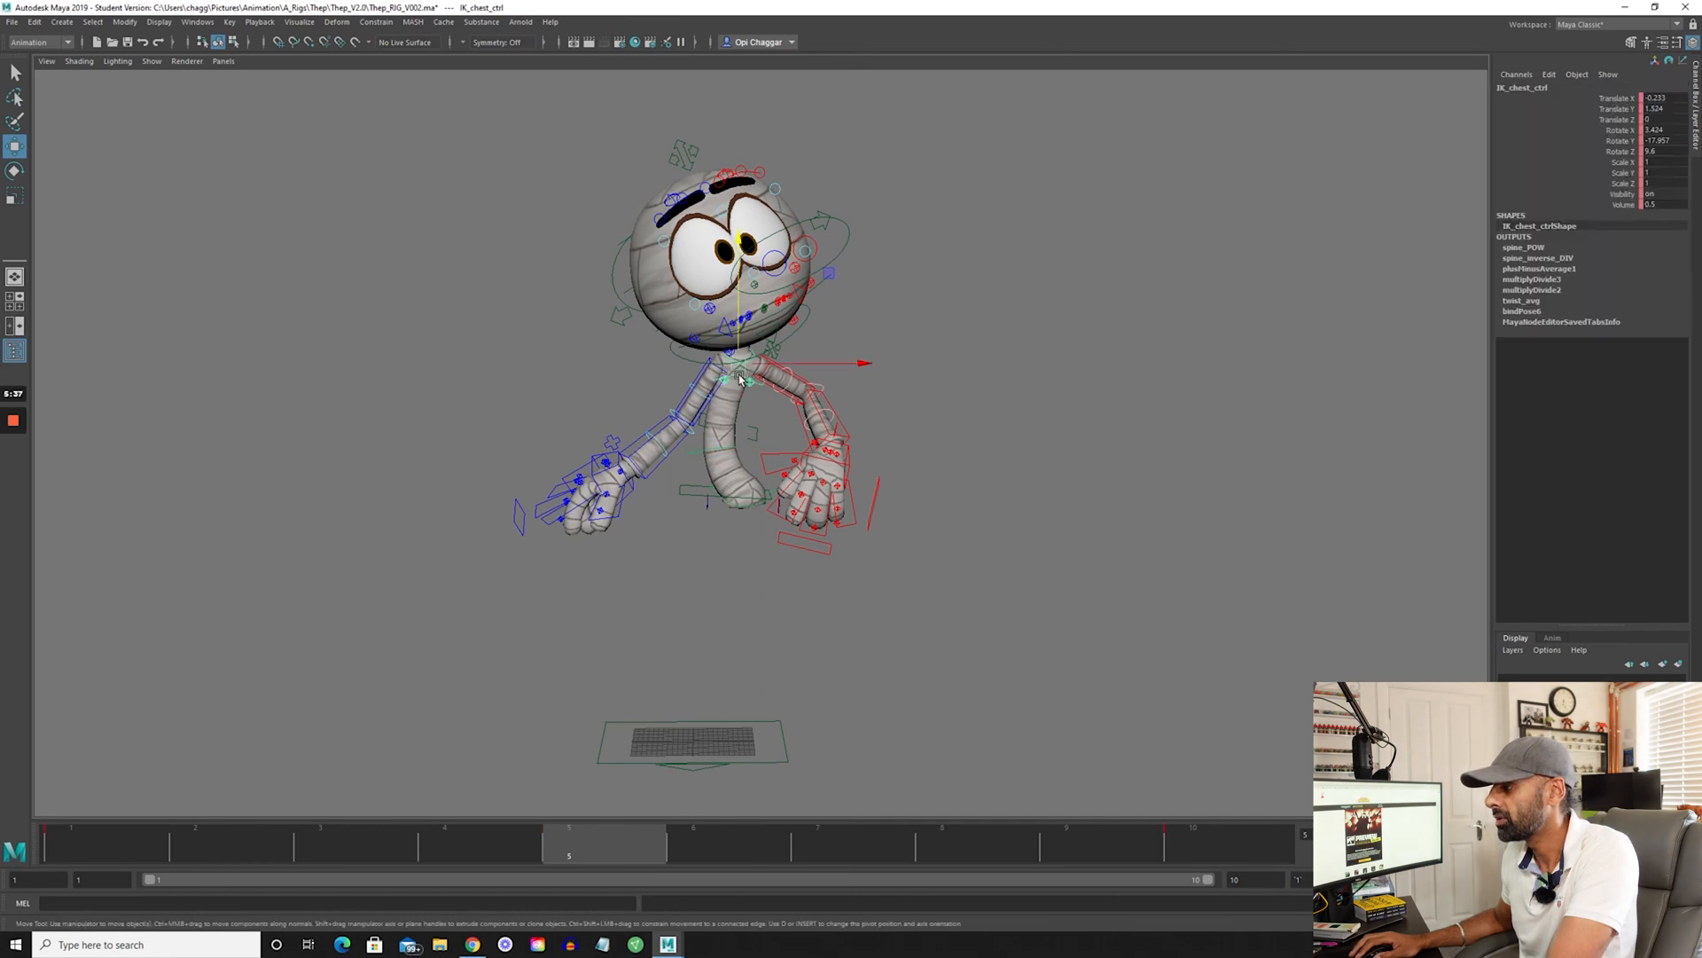
{"action": "left_click_drag", "start_coordinate": [739, 363], "coordinate": [651, 358]}
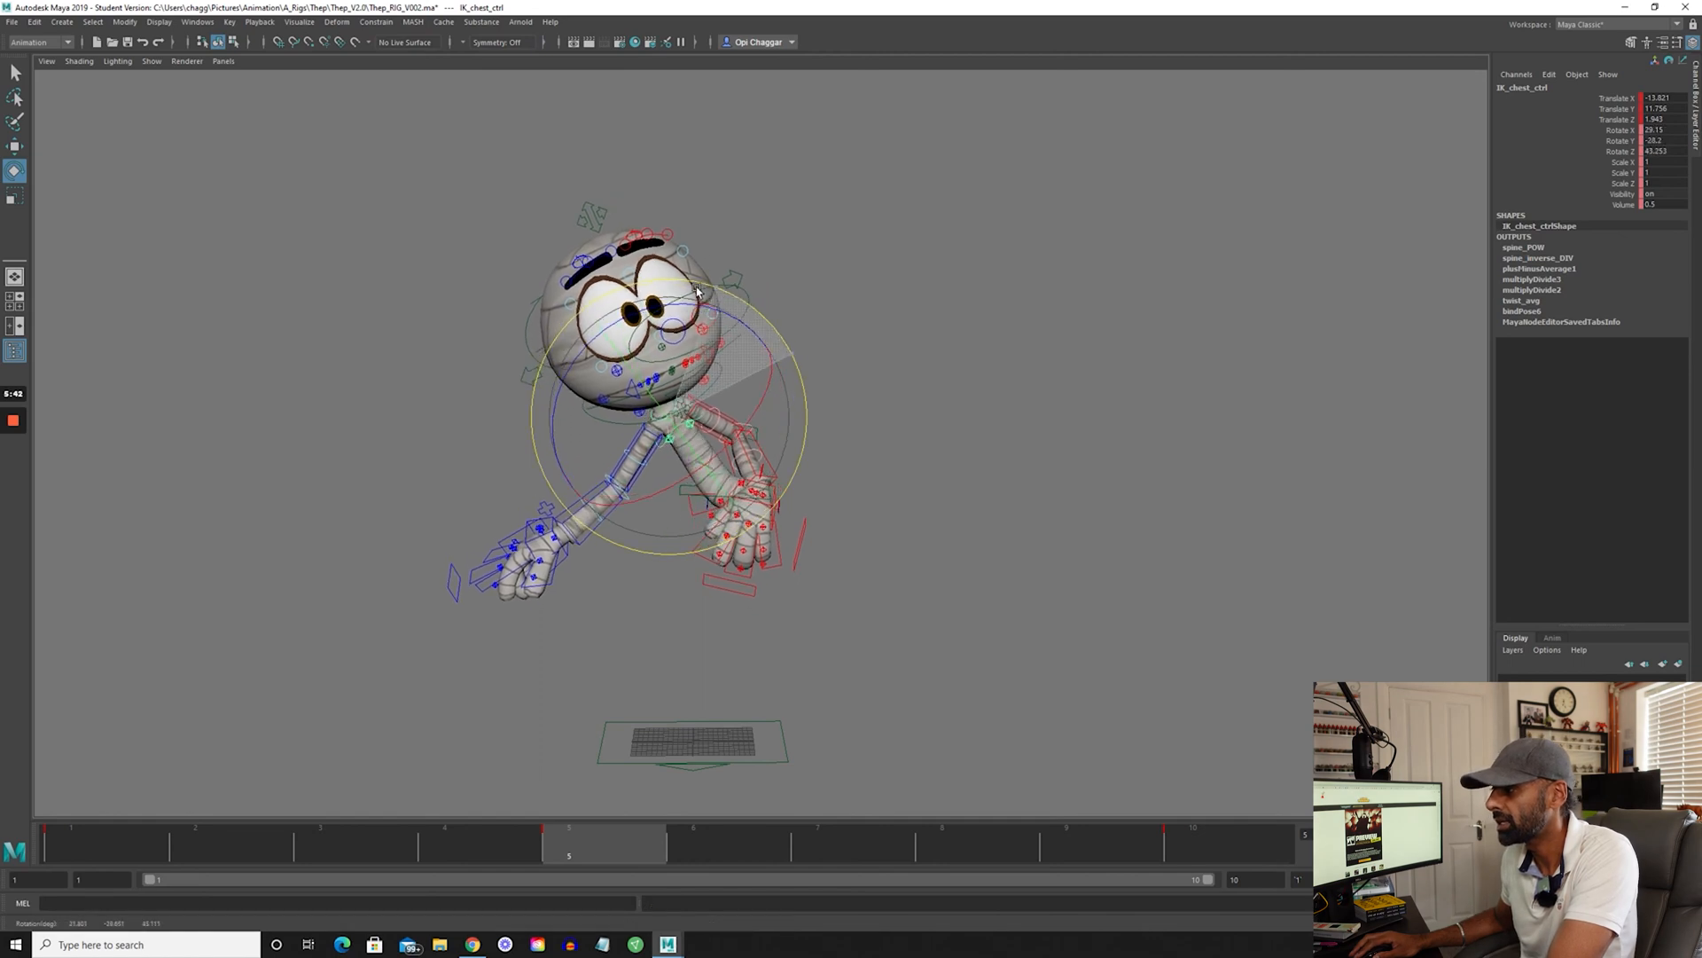
{"action": "left_click", "coordinate": [652, 326]}
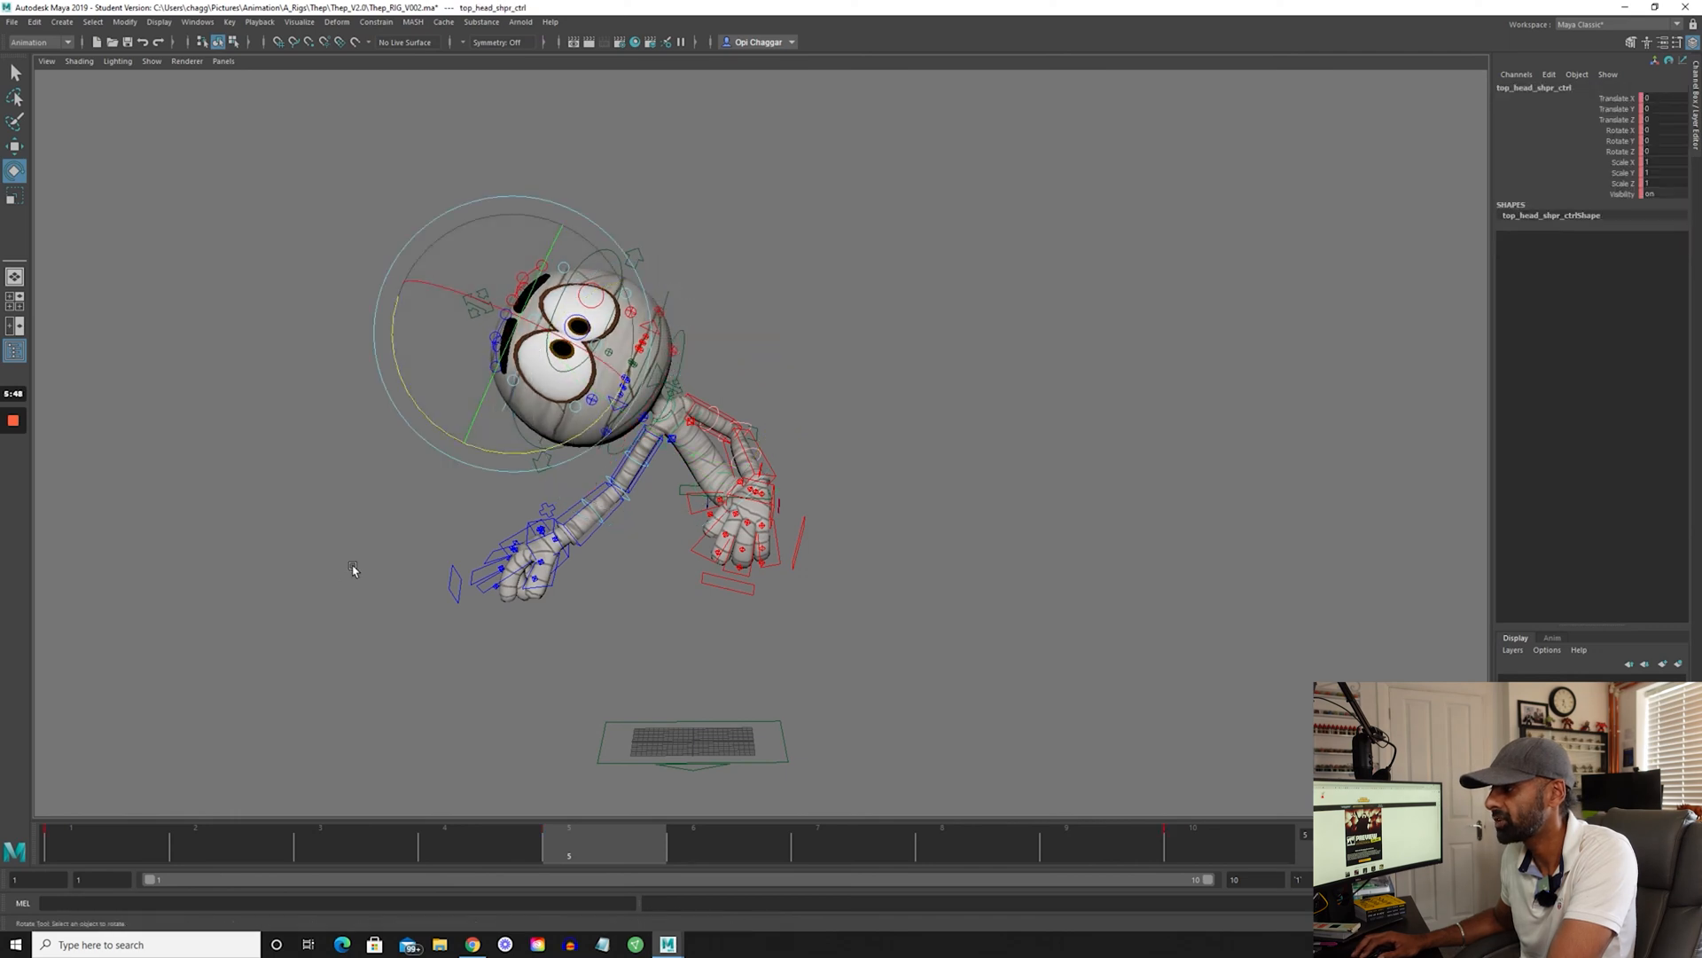
{"action": "left_click", "coordinate": [548, 450]}
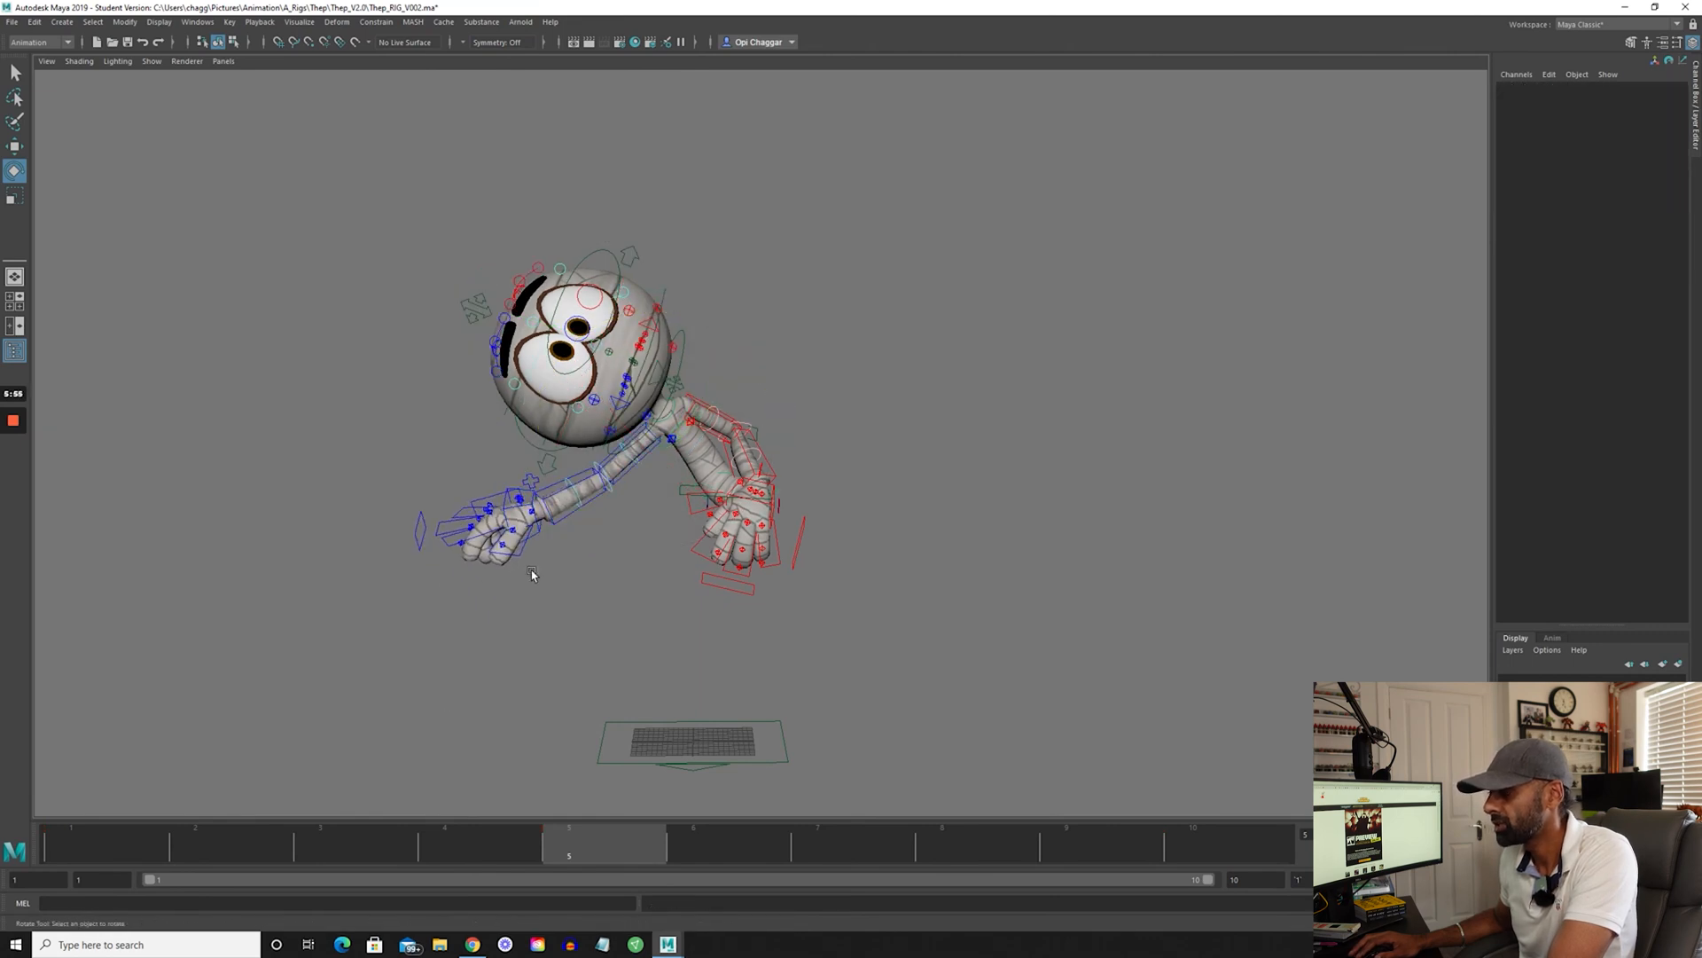
Push the right elbow control outward, then select bendy_L_elbow_ctrl
{"action": "left_click", "coordinate": [499, 522]}
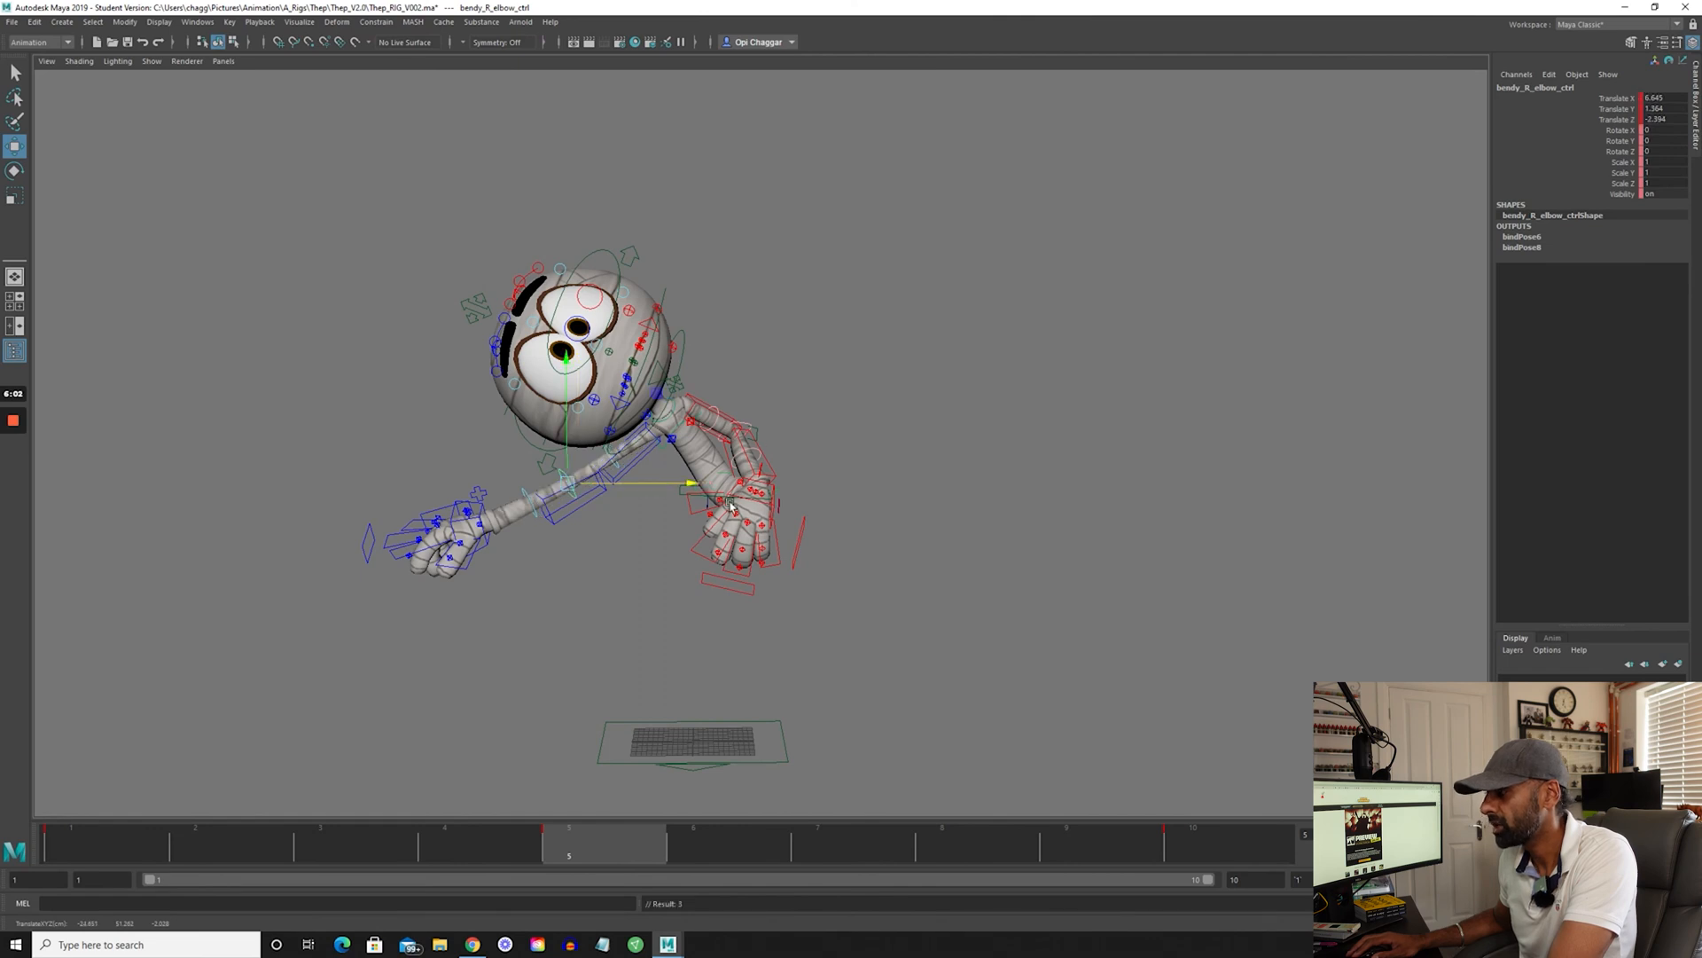
{"action": "mouse_move", "coordinate": [470, 875]}
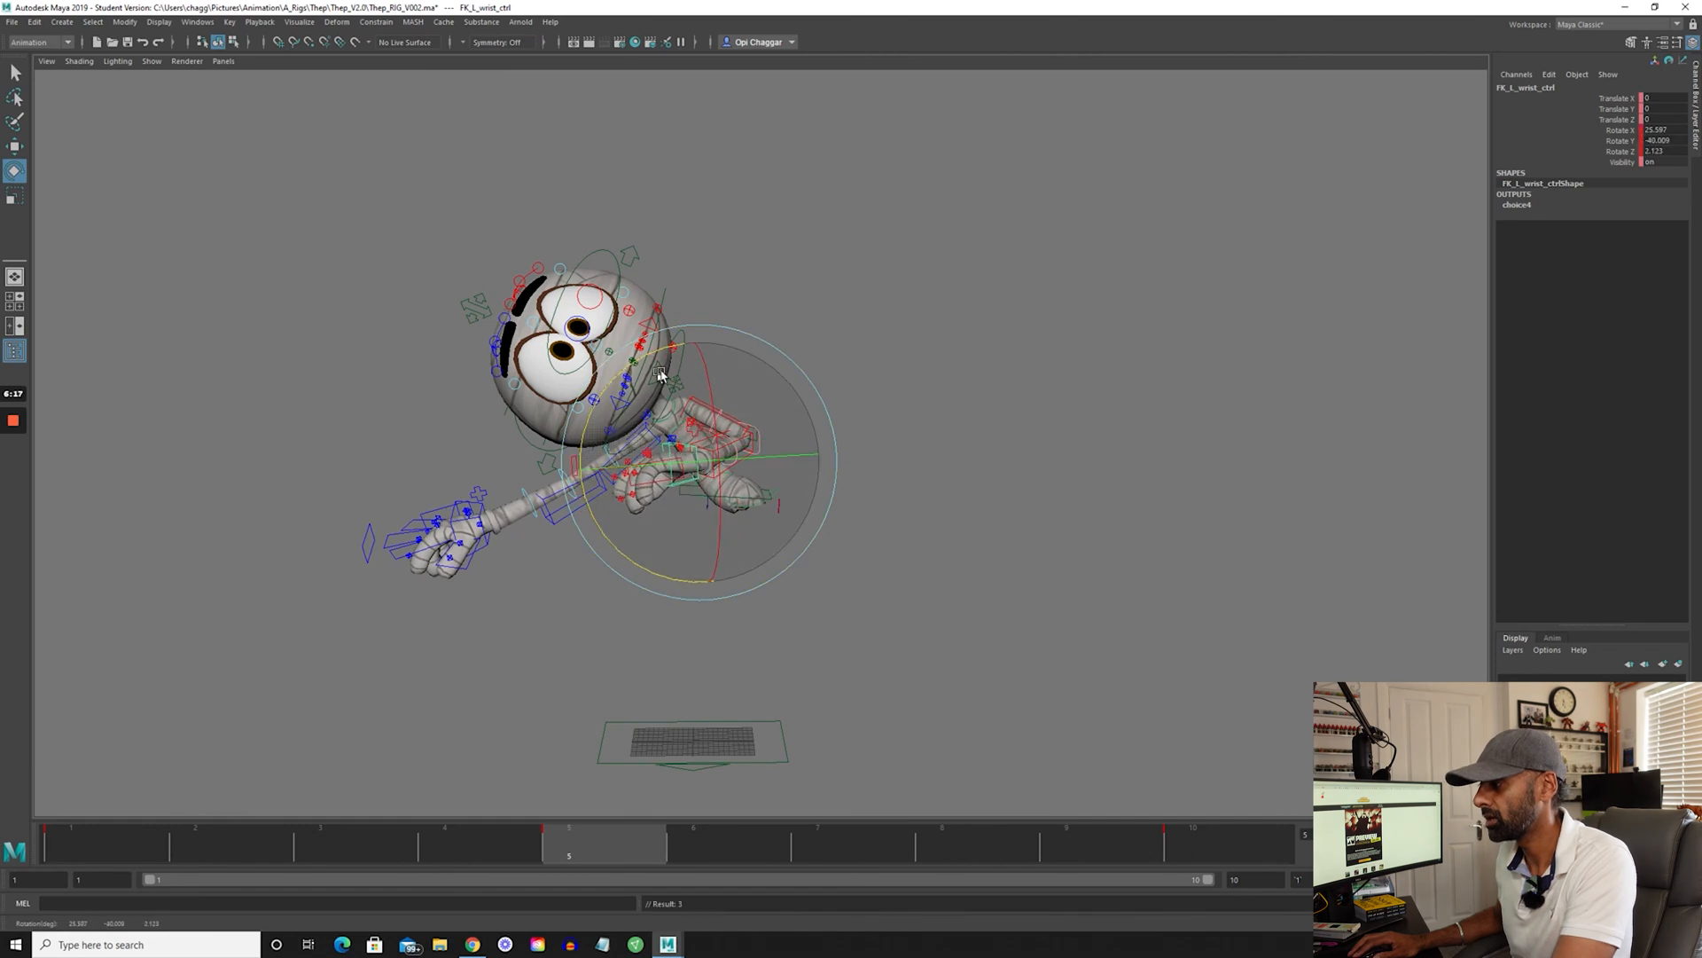
{"action": "left_click", "coordinate": [801, 439]}
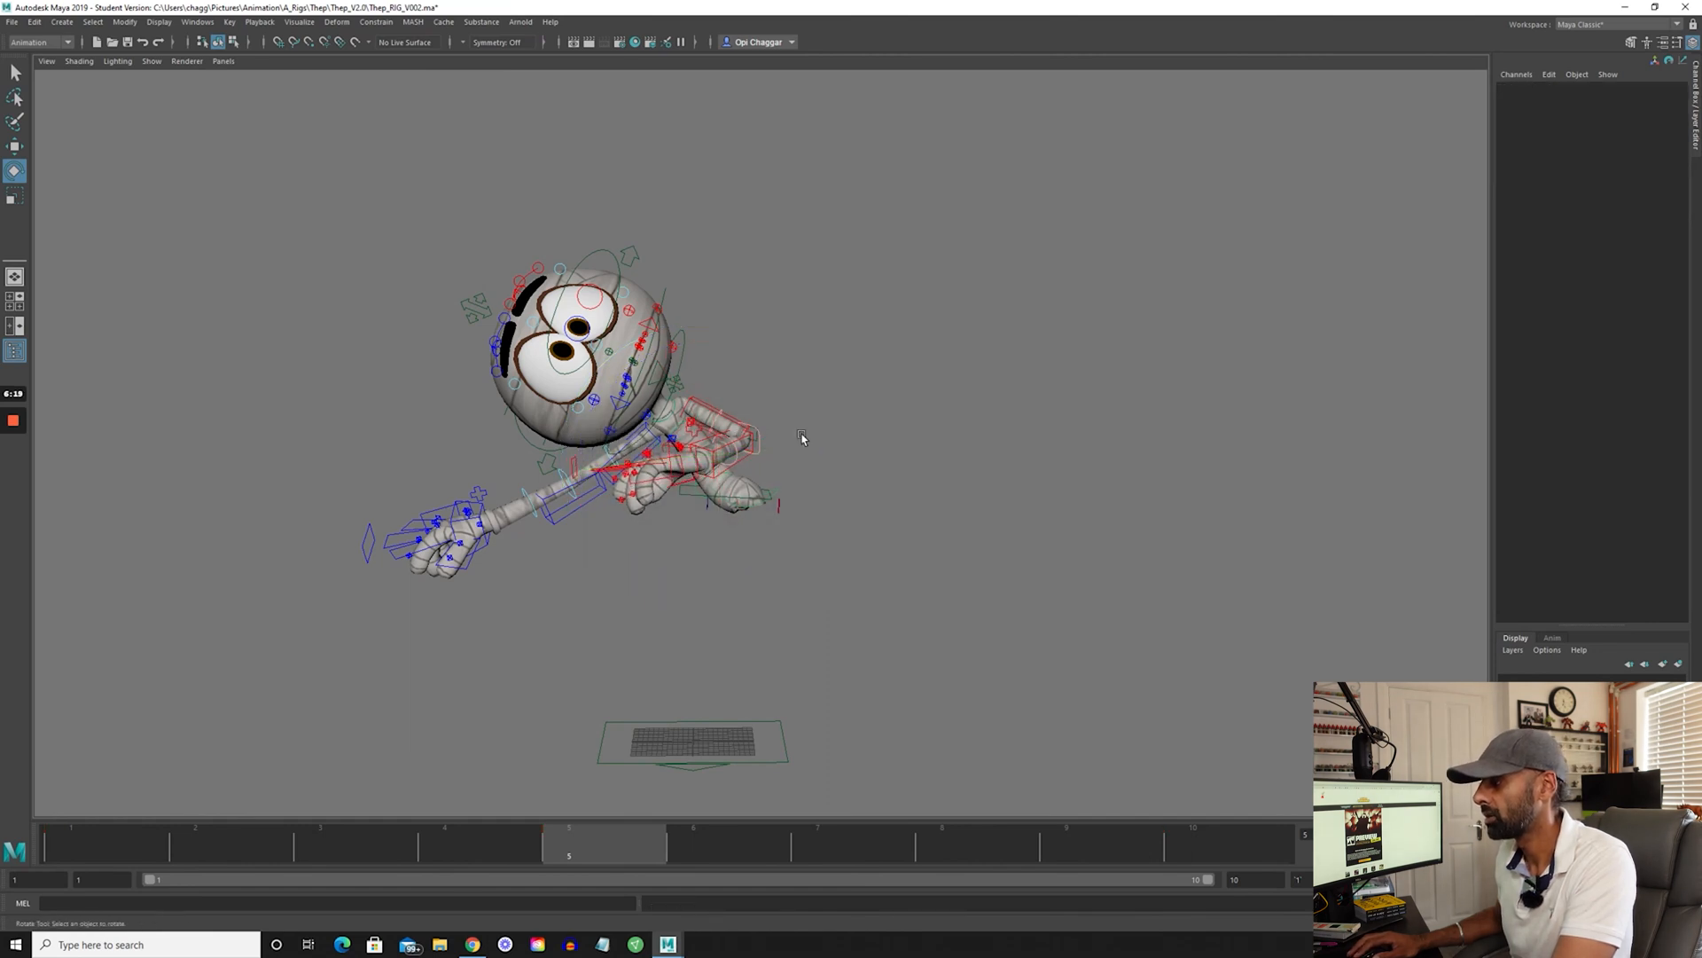
{"action": "left_click", "coordinate": [773, 443]}
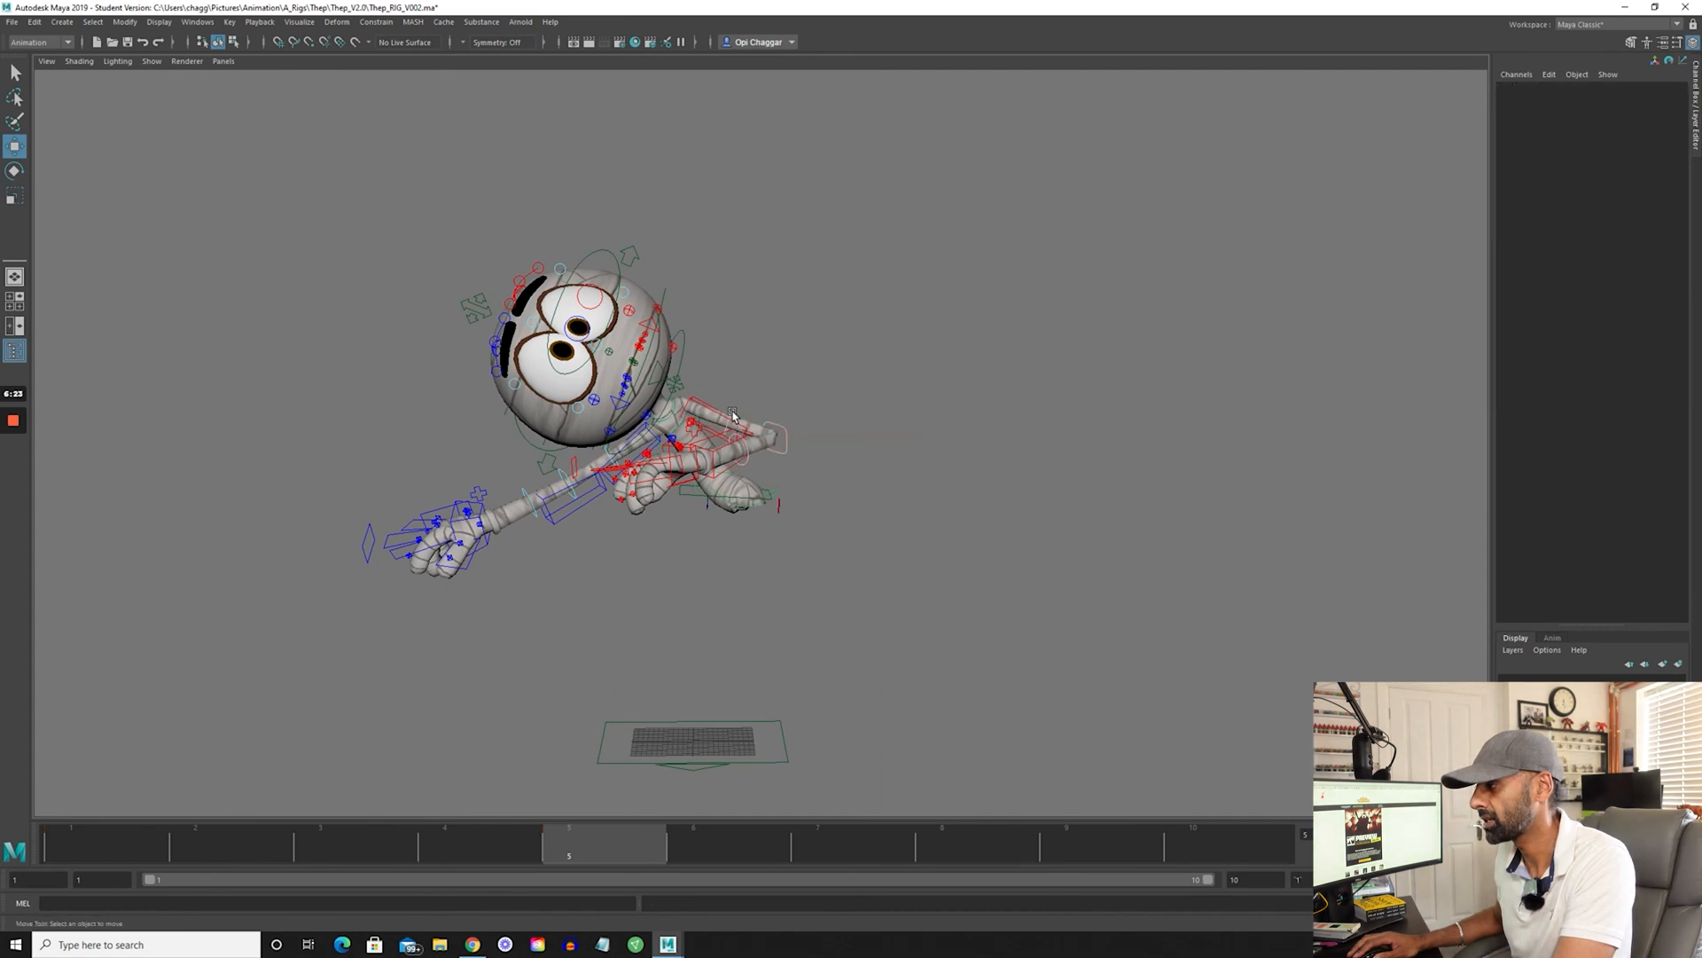
{"action": "left_click", "coordinate": [777, 440]}
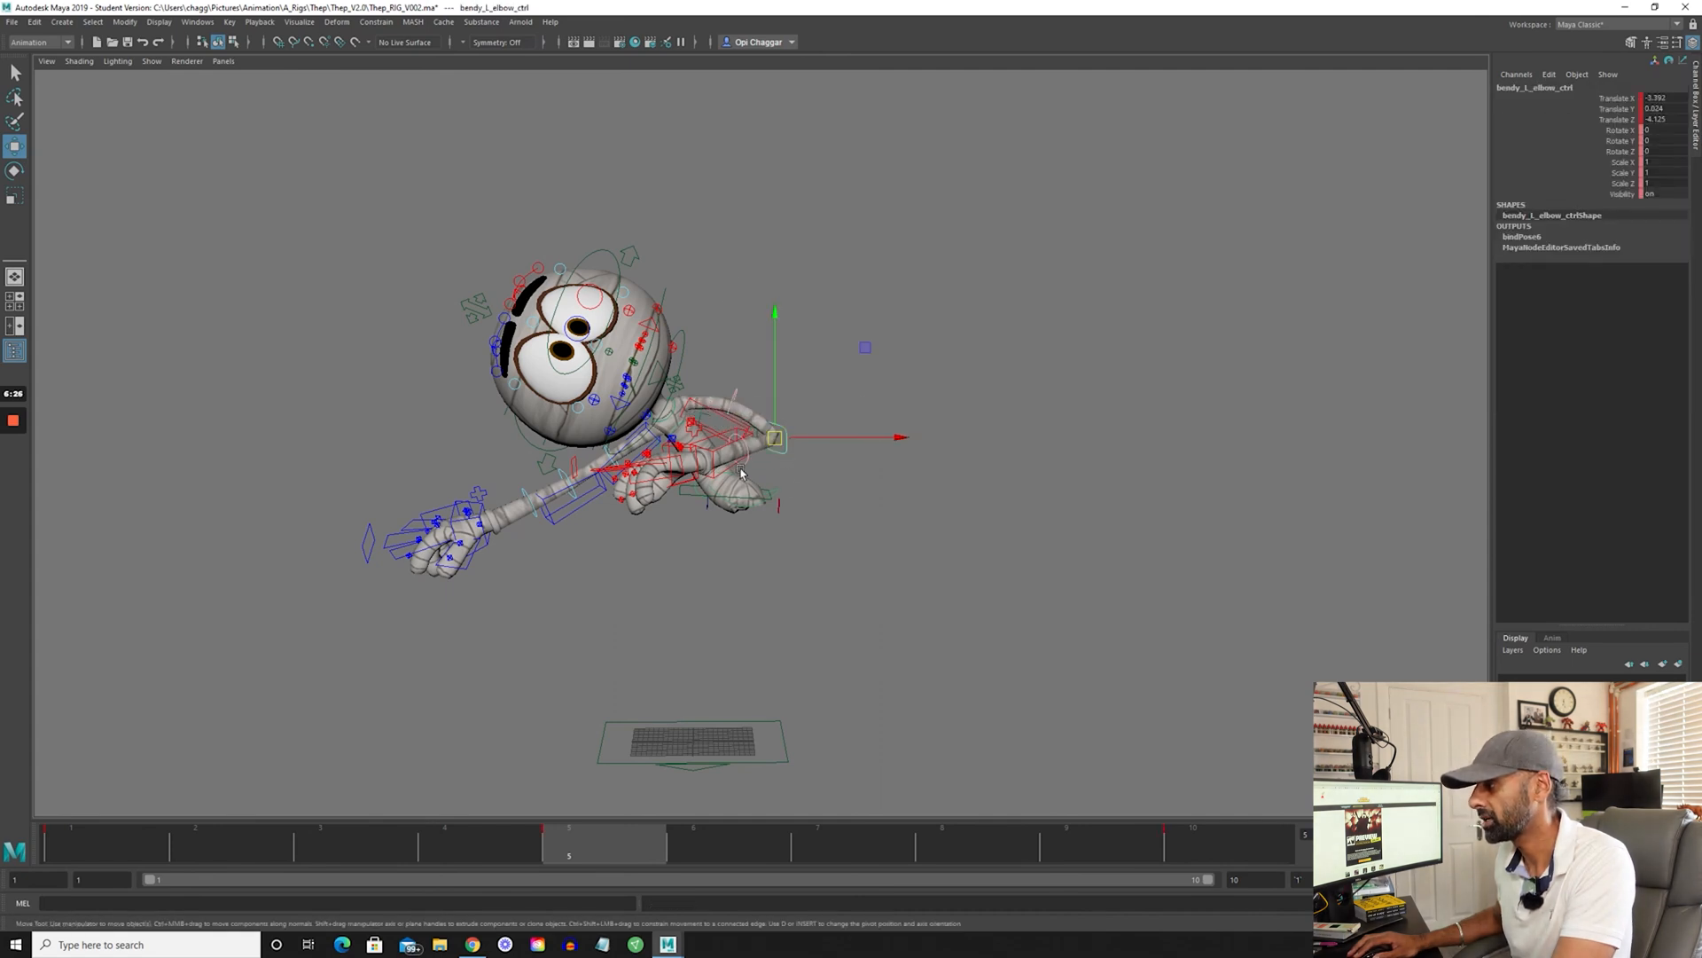
Select bendy_L_forearm_ctrl to curve the left forearm
{"action": "left_click", "coordinate": [739, 473]}
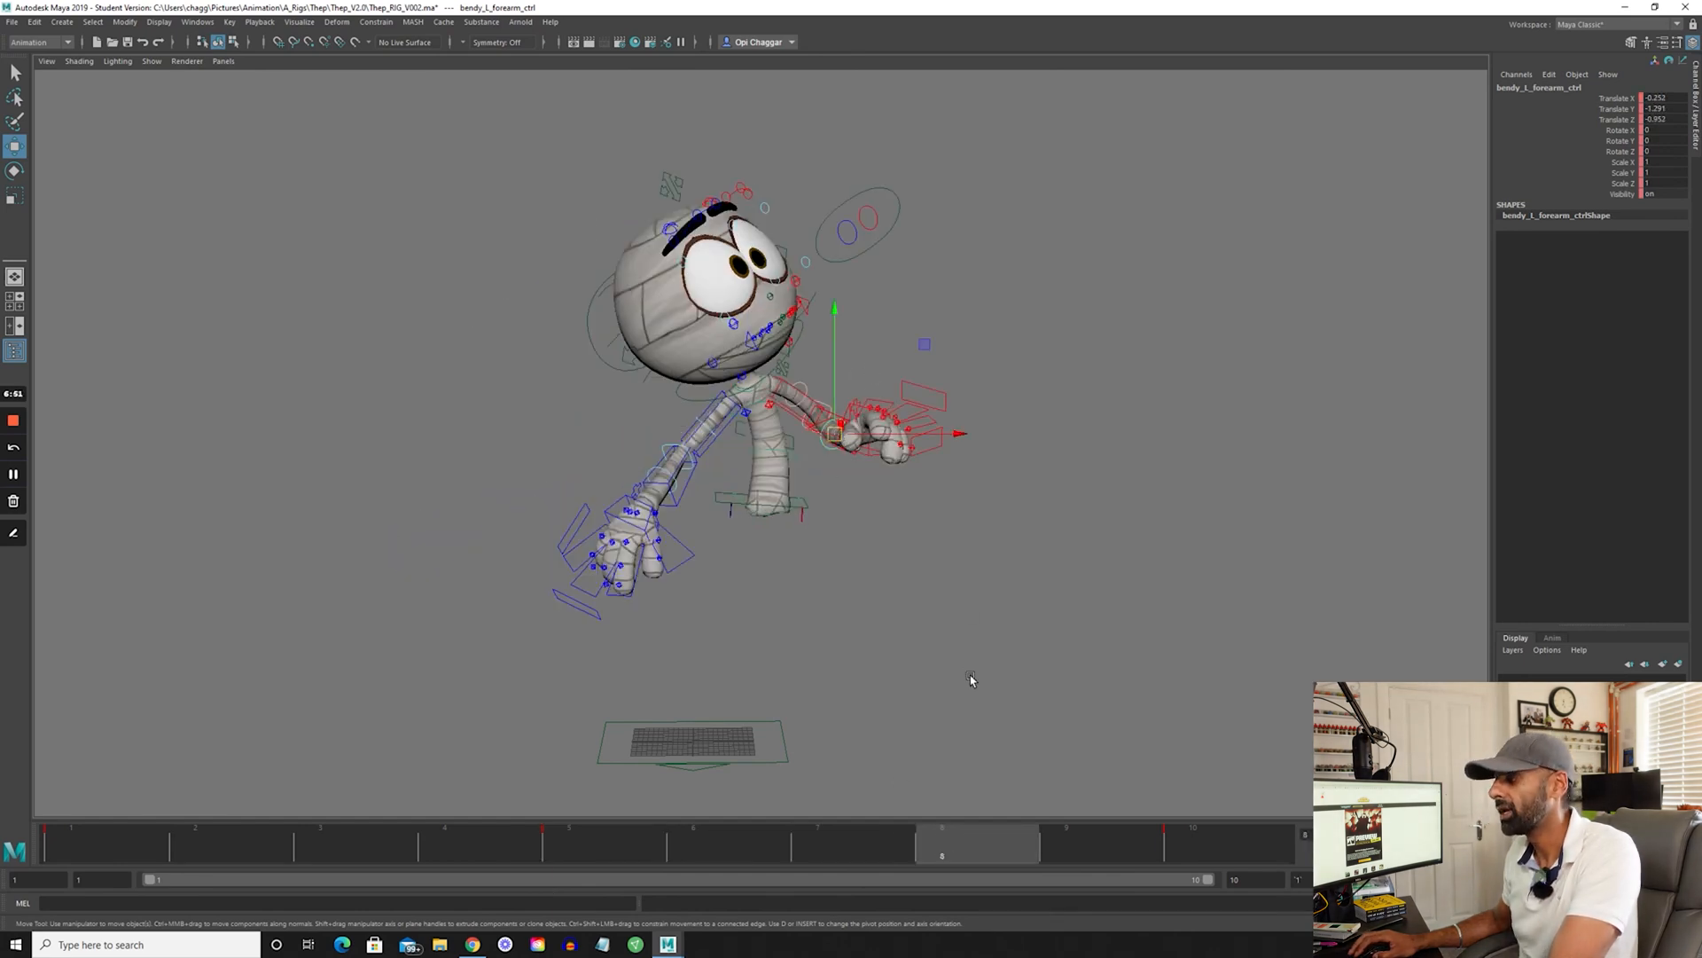
{"action": "mouse_move", "coordinate": [756, 802]}
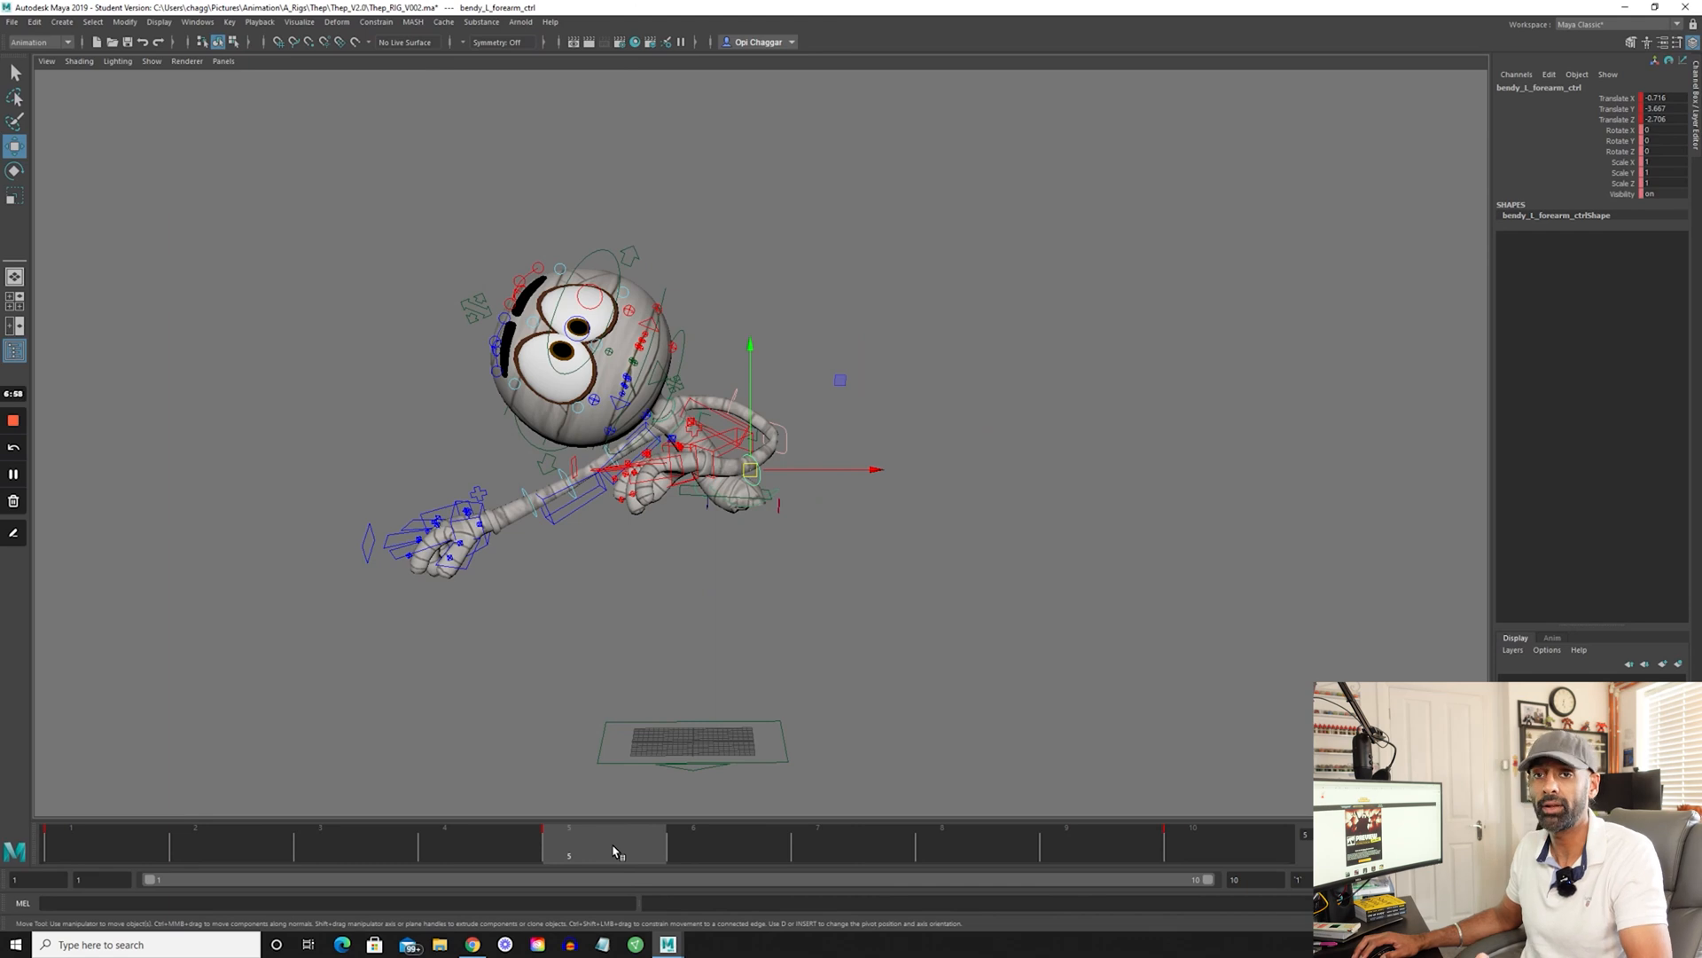
{"action": "mouse_move", "coordinate": [1086, 849]}
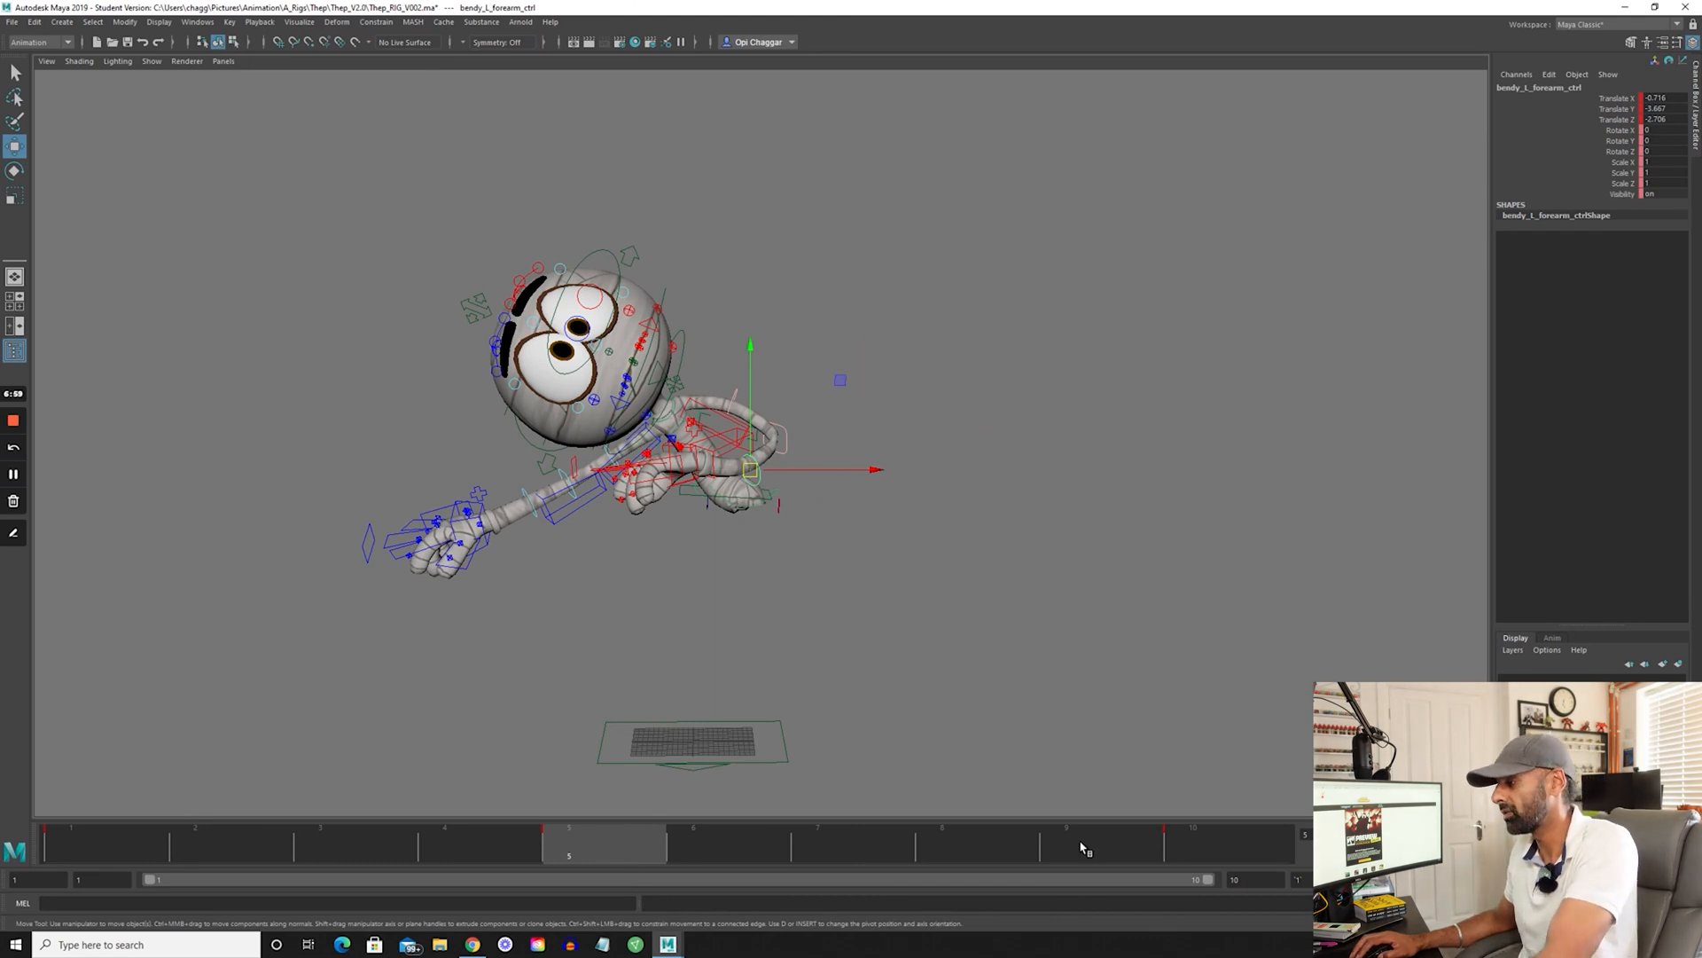